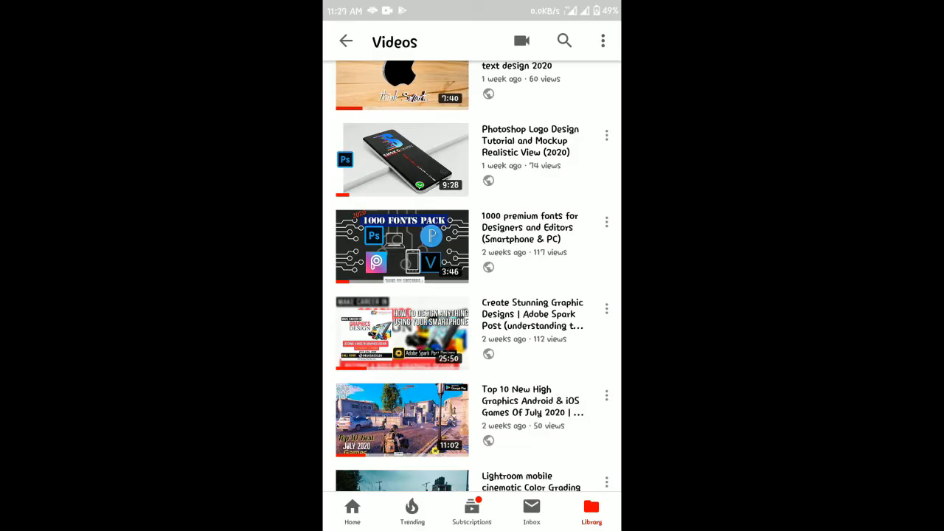
Open one video from the channel's uploads and scroll through its description
click(401, 245)
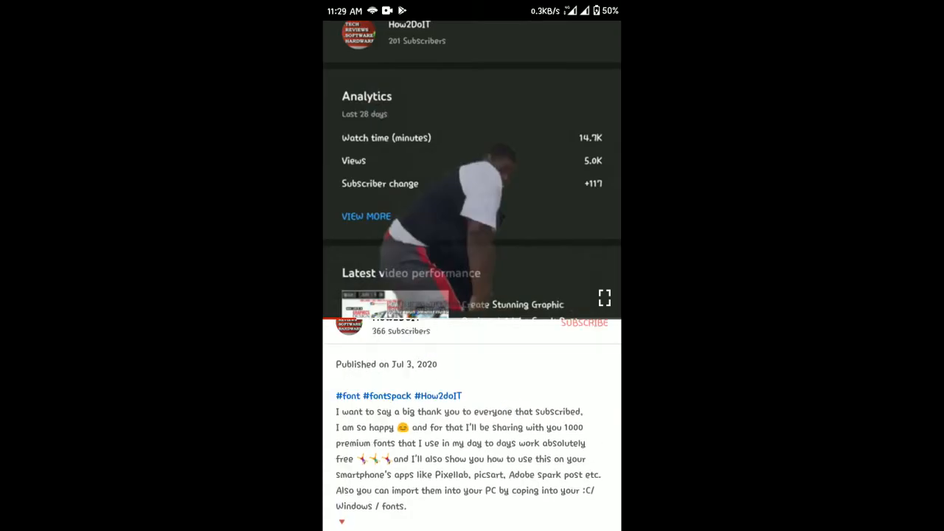
scroll(down, 3)
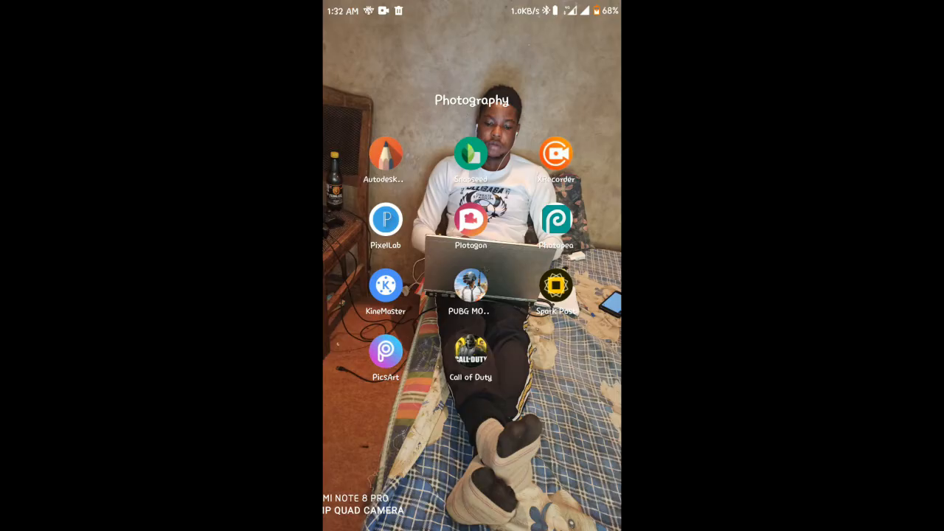
Launch Plotagon Story from the app folder to reach the video list with Video 19 and Video 16
click(471, 221)
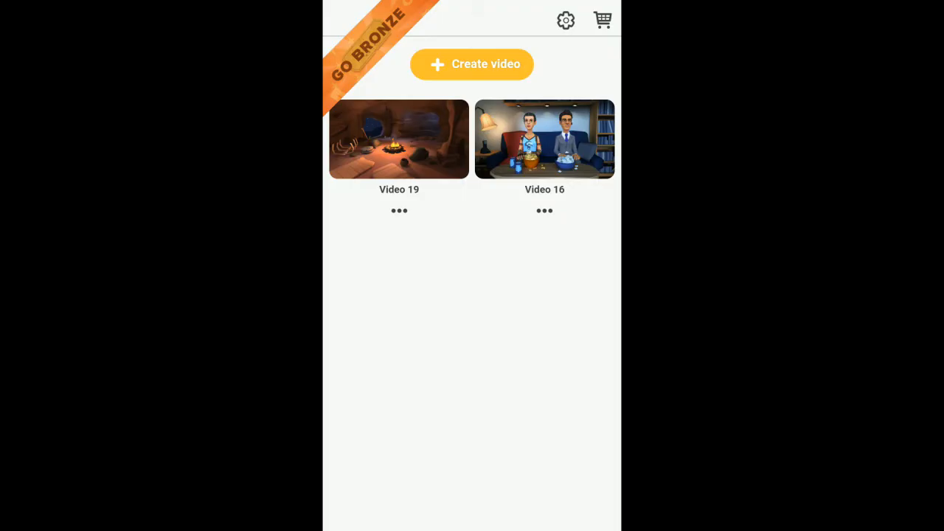
Switch the app to the Dark theme in Settings and return to the video list
click(563, 21)
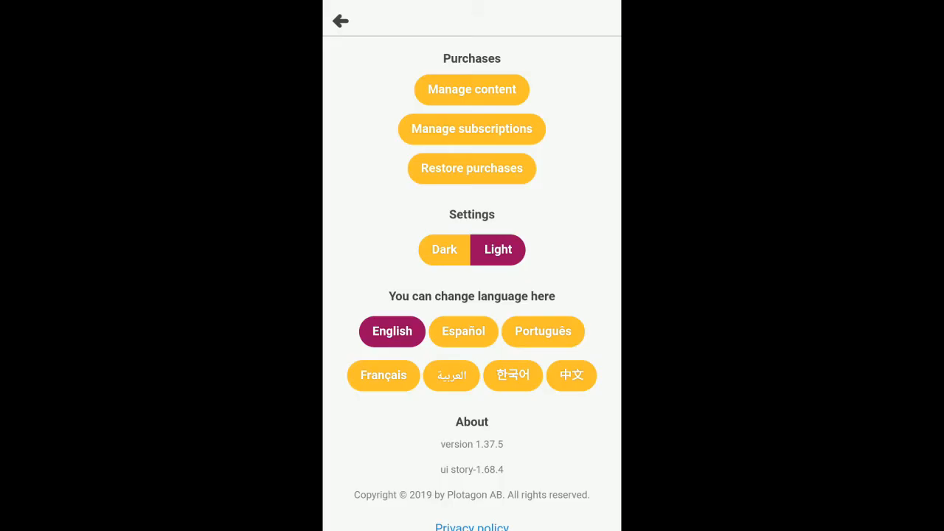
click(446, 250)
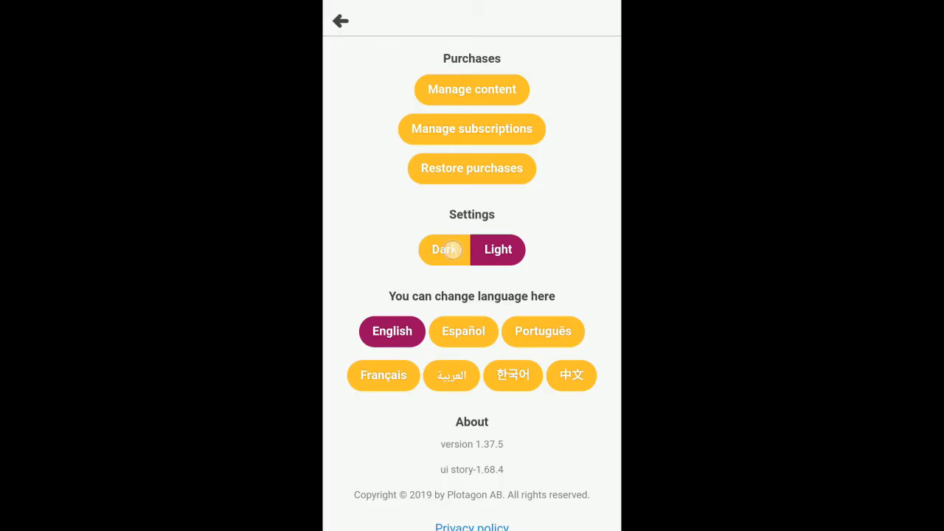
click(446, 249)
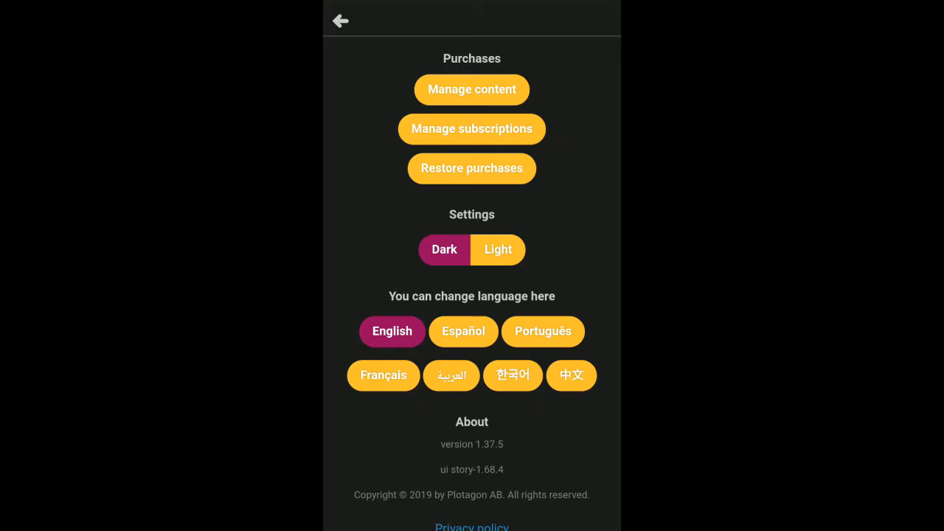
click(340, 21)
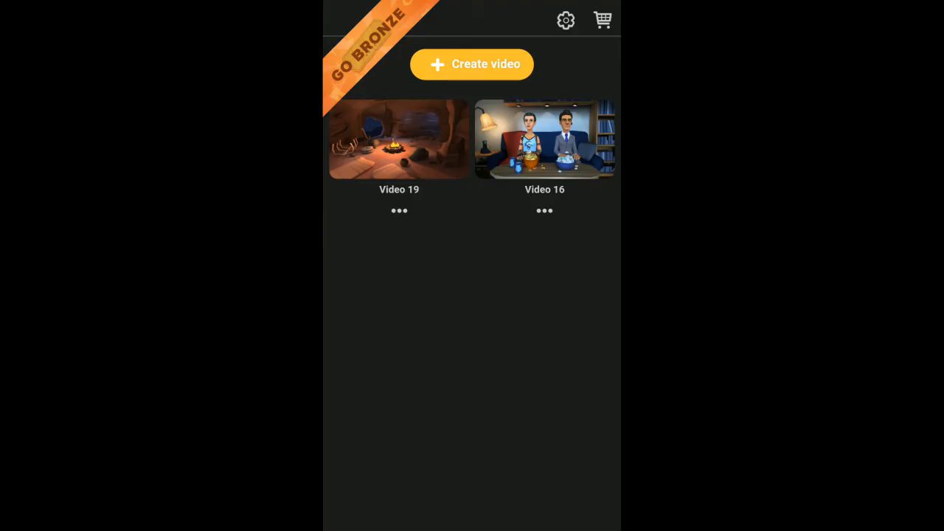
Create a new video and change its opening scene from Beach to Ballroom
click(472, 65)
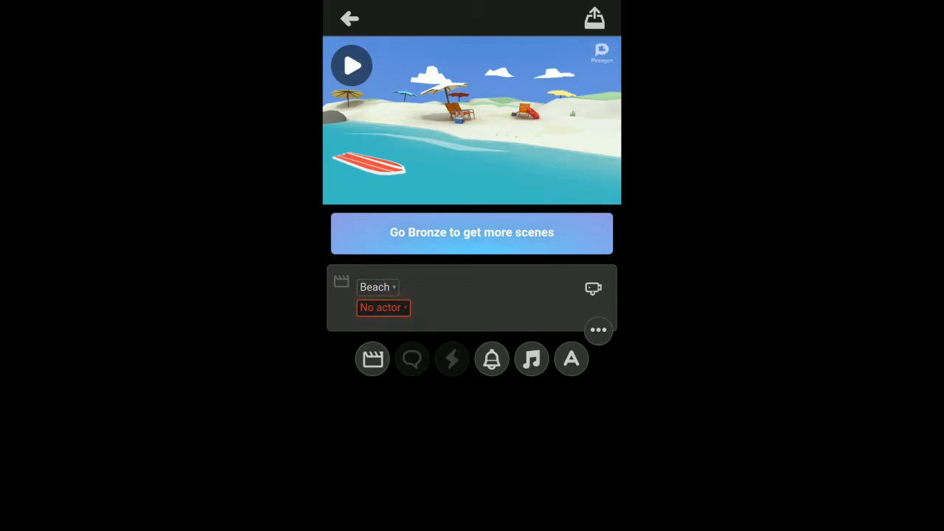
click(378, 286)
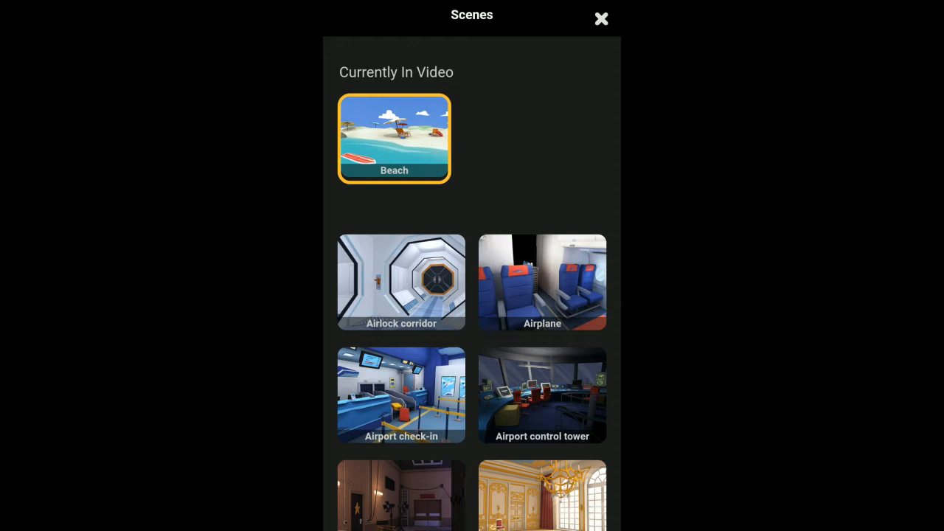
scroll(down, 3)
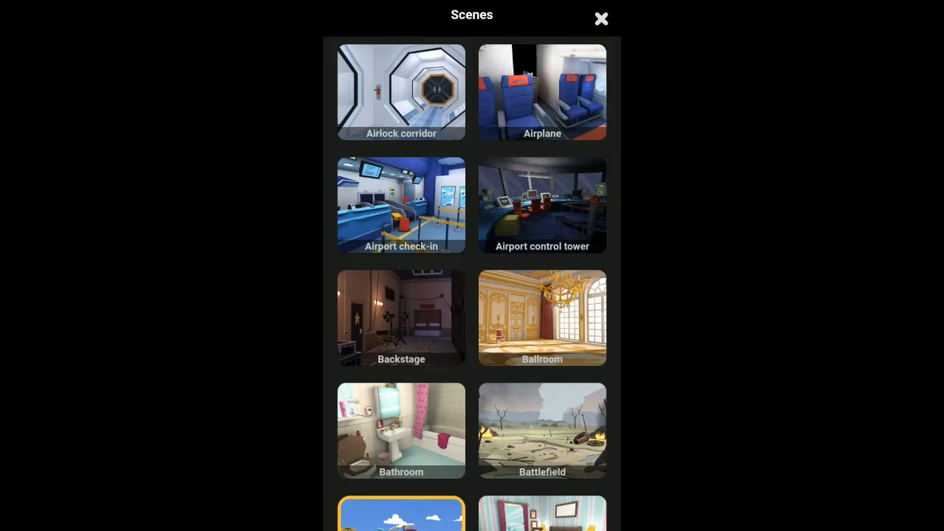
scroll(down, 3)
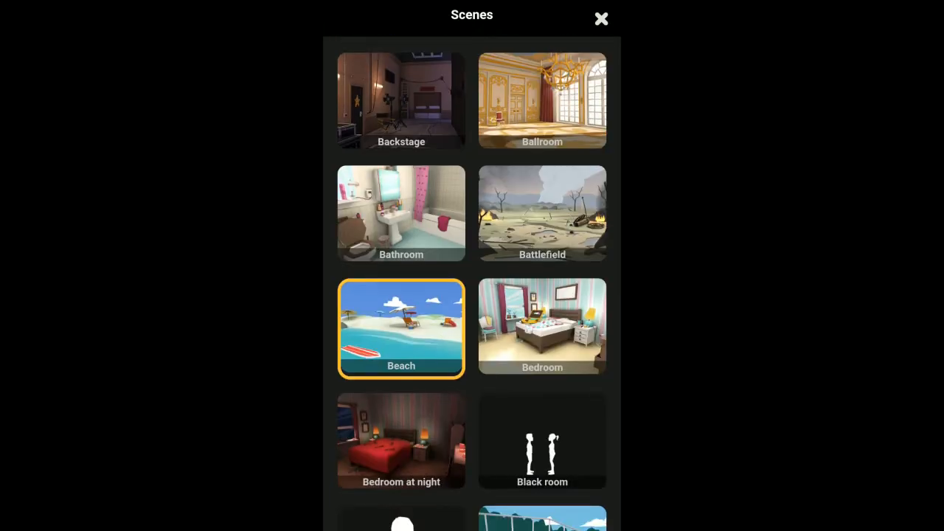
scroll(up, 3)
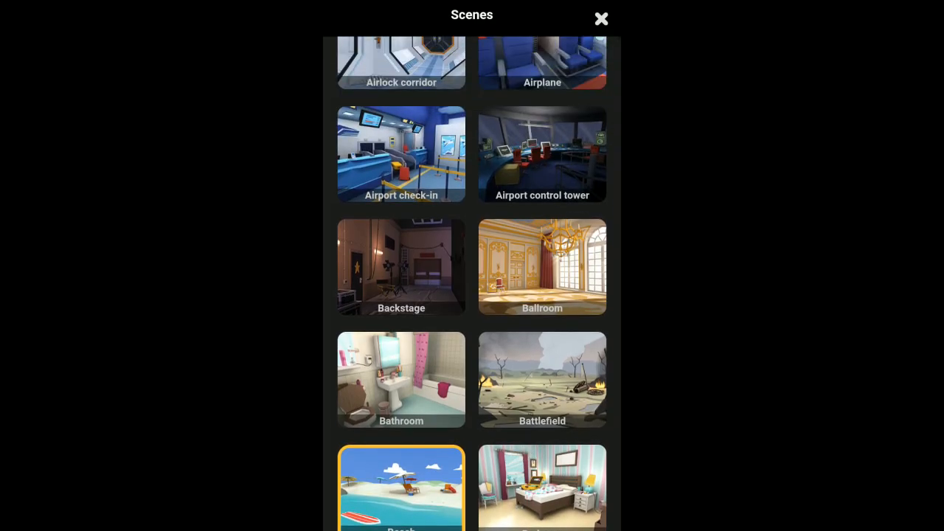
click(542, 267)
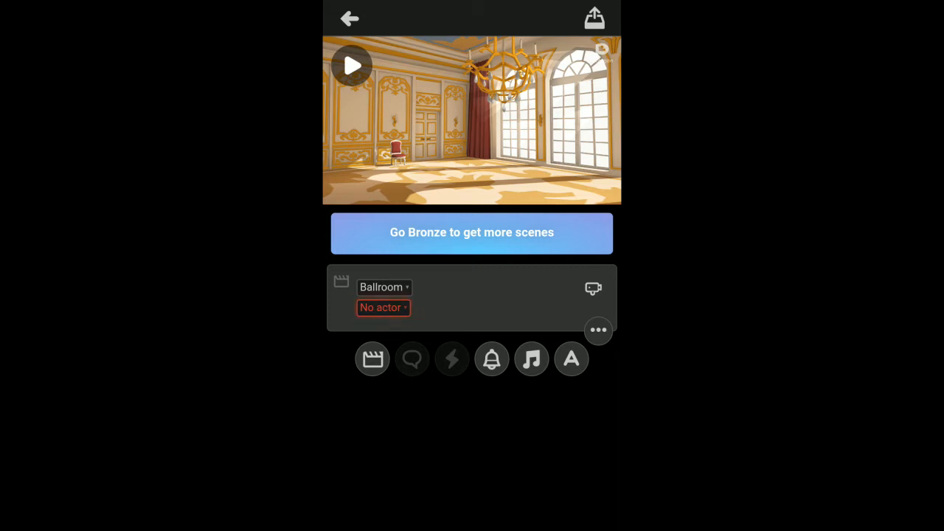
From the empty actor slot, start Create Character to open the character creator
click(384, 308)
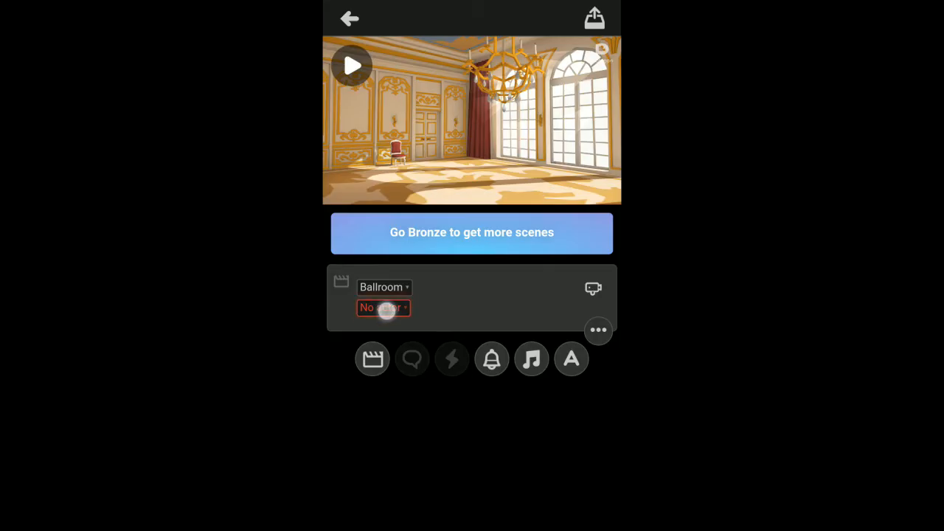
click(383, 308)
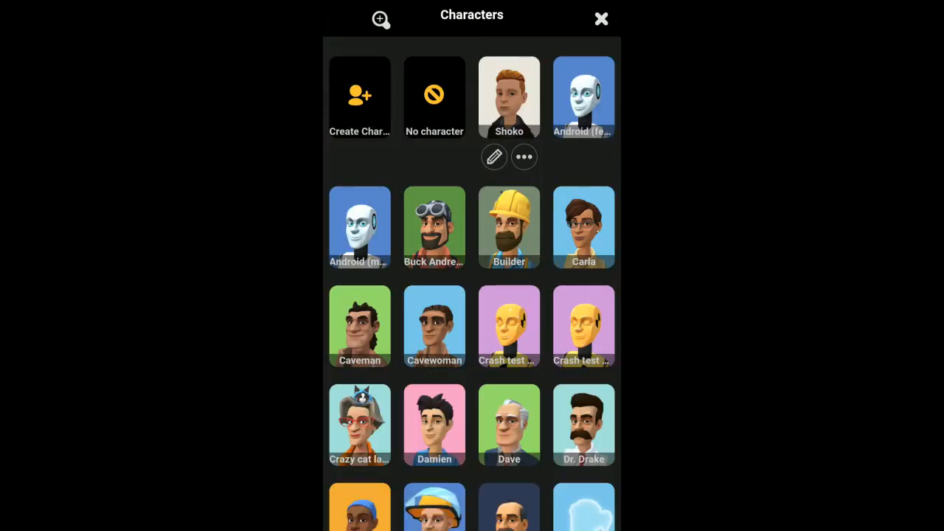
scroll(down, 3)
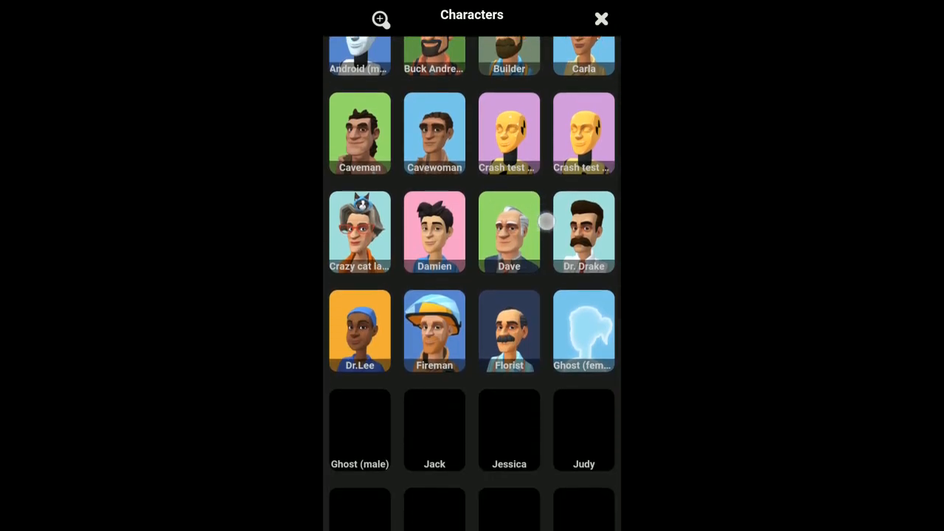
scroll(down, 3)
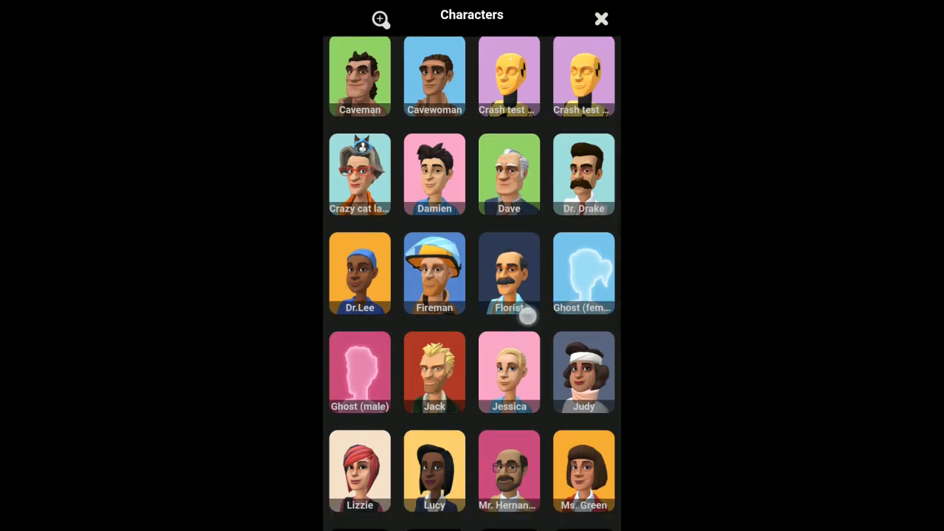
scroll(down, 3)
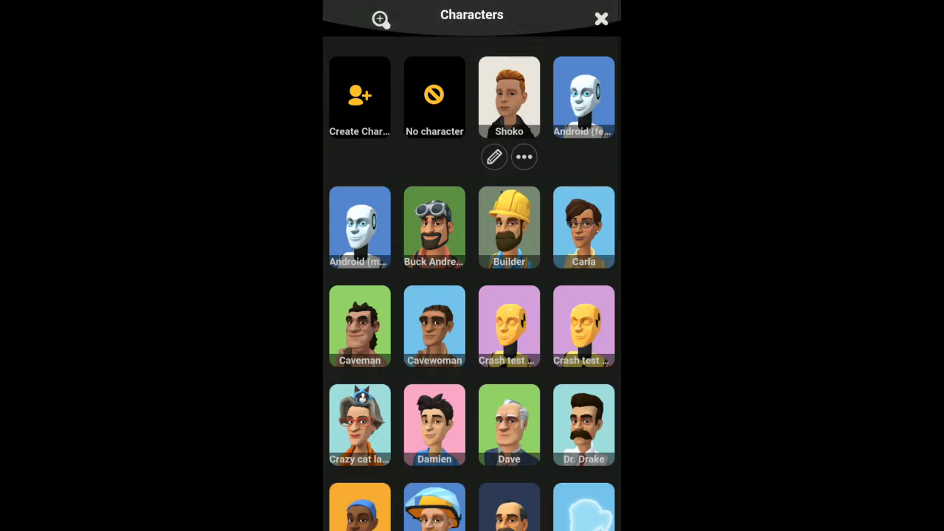
click(494, 156)
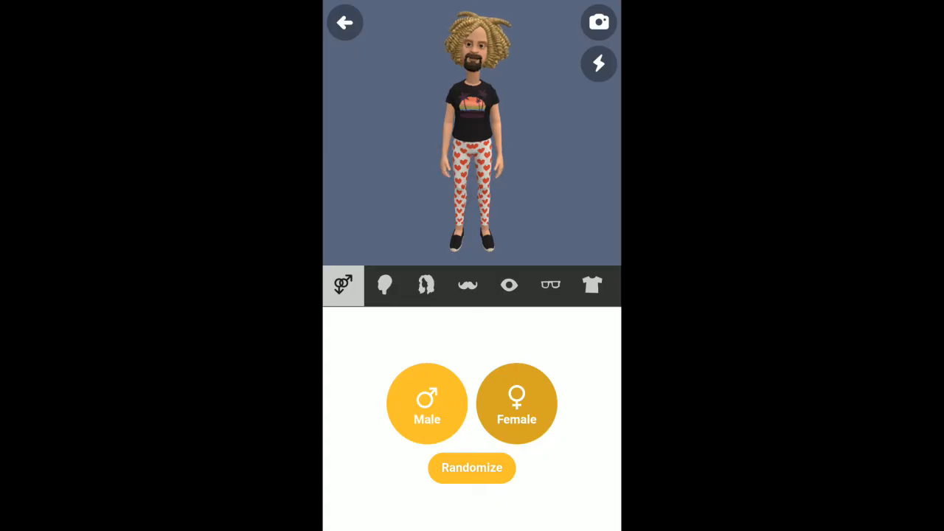
Randomize the character's look, browse the appearance categories and dress her in green cargo trousers
click(472, 467)
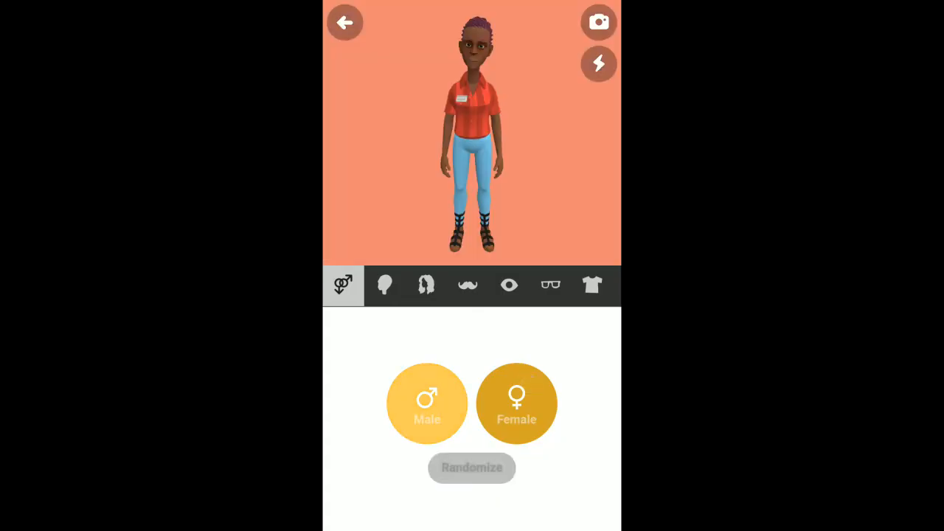
click(472, 468)
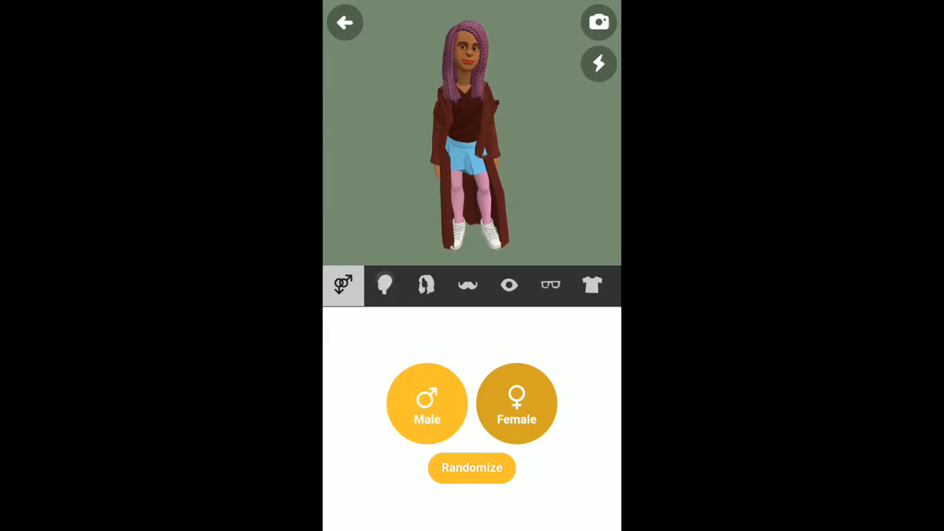
click(384, 286)
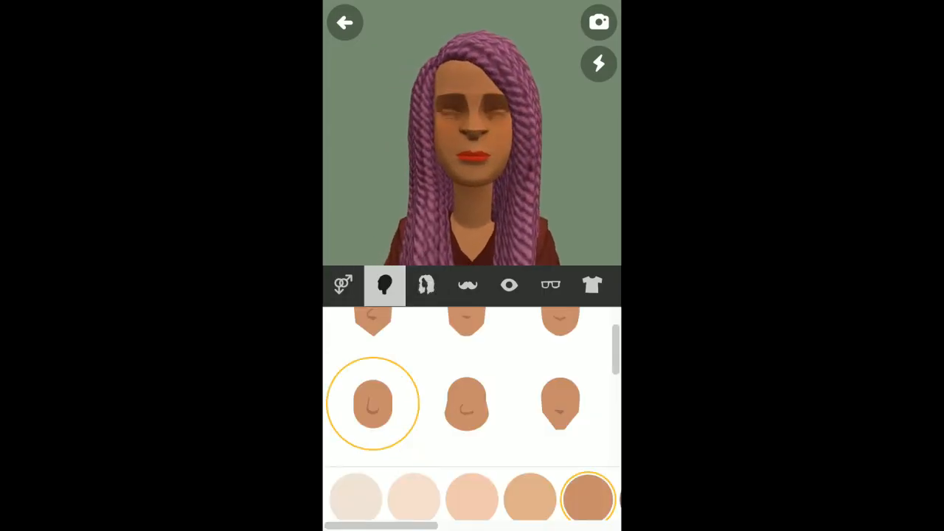
click(424, 286)
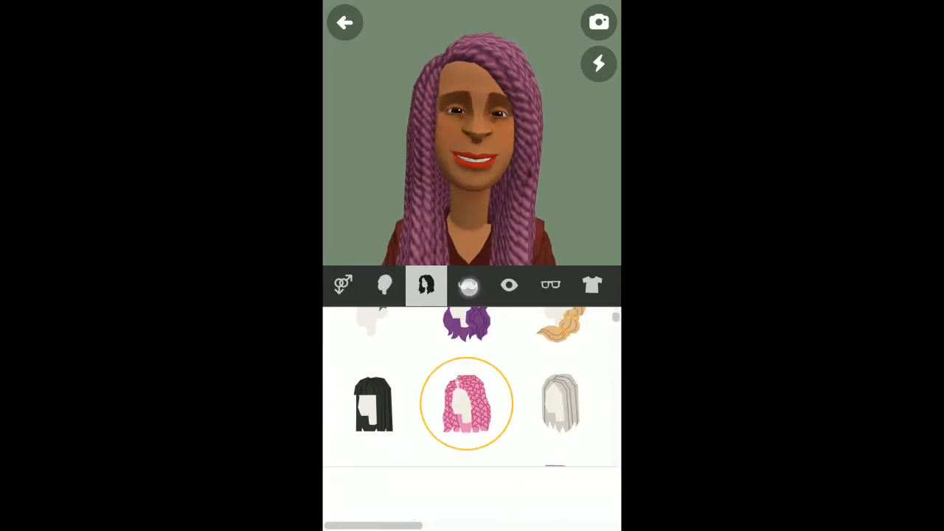
click(466, 286)
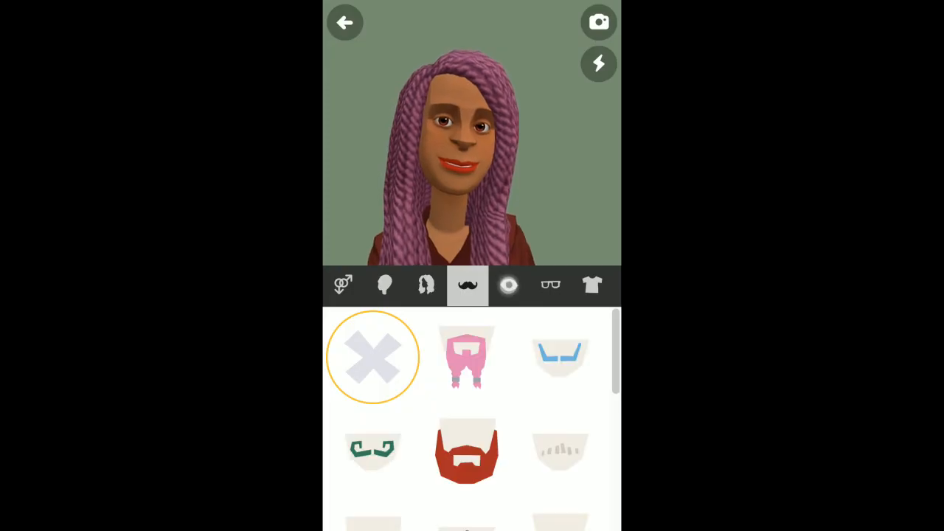
click(508, 286)
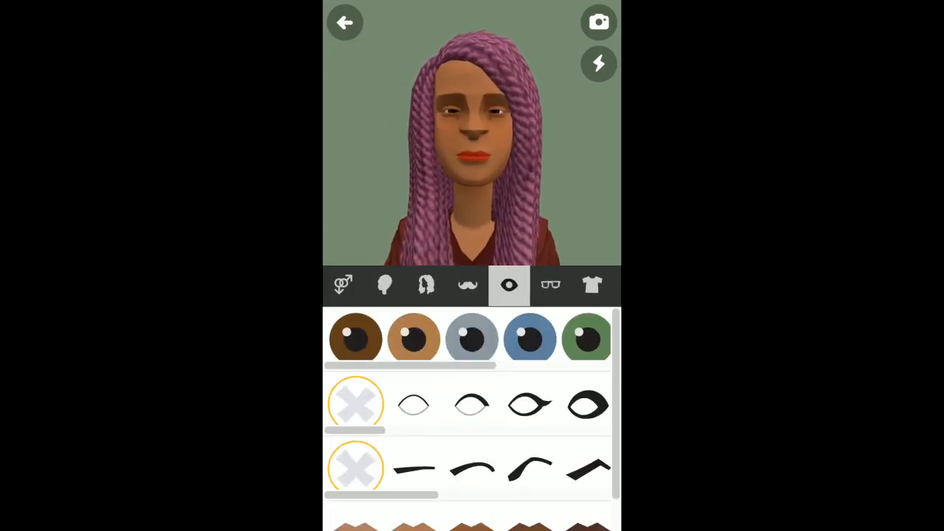
click(551, 286)
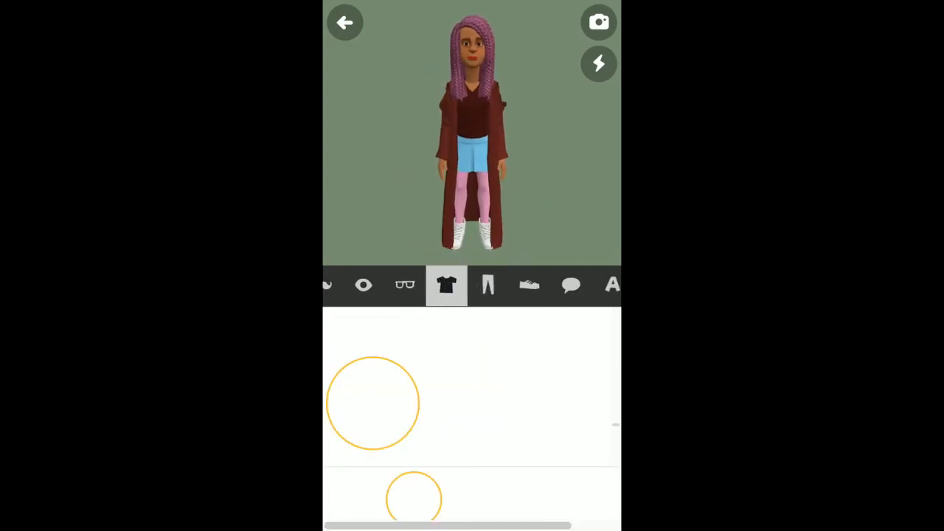
click(487, 286)
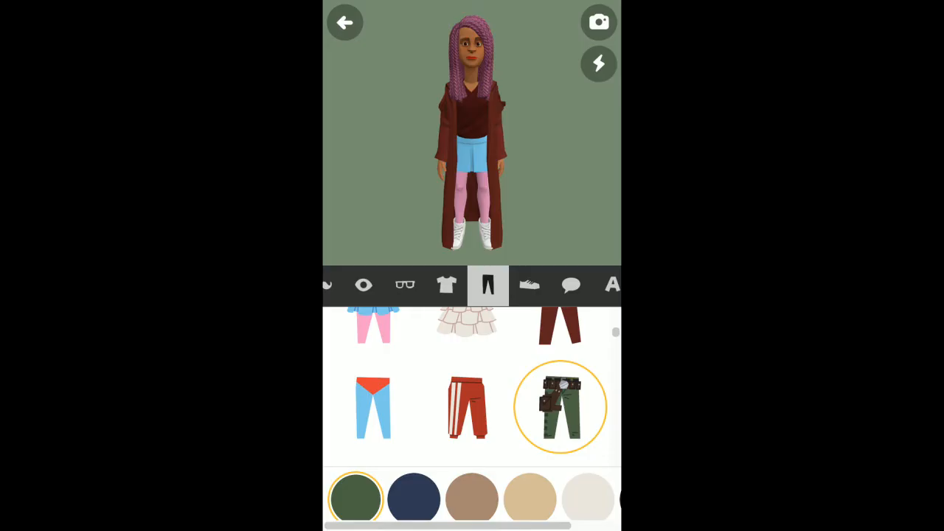
click(560, 406)
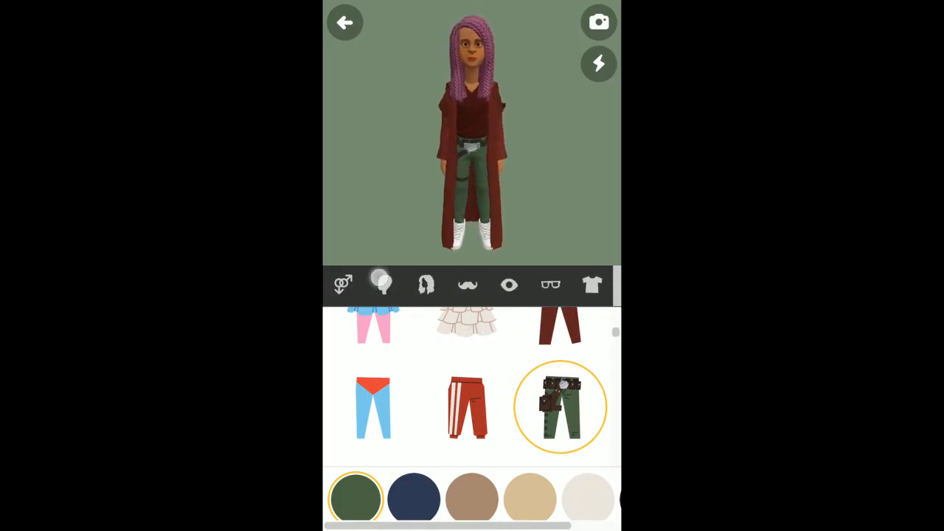
Browse the footwear options toward the multicoloured sneakers
click(384, 285)
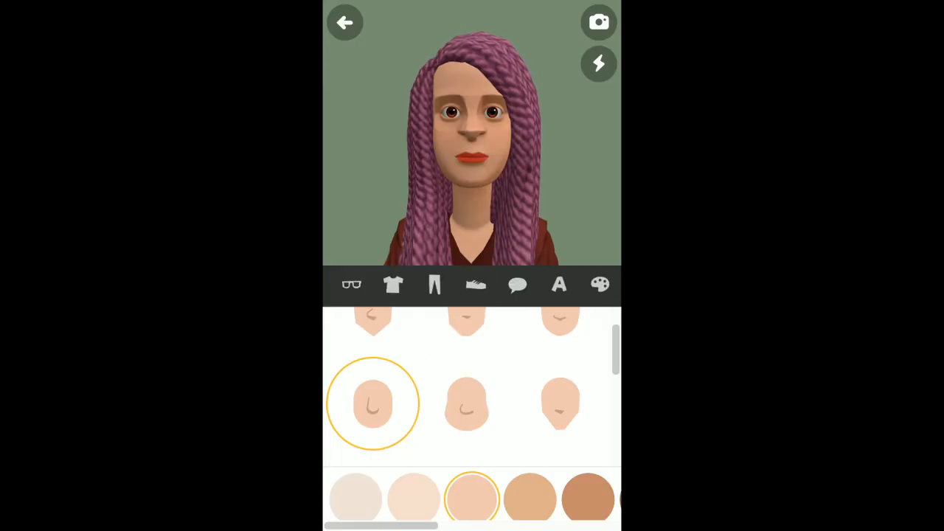
click(476, 286)
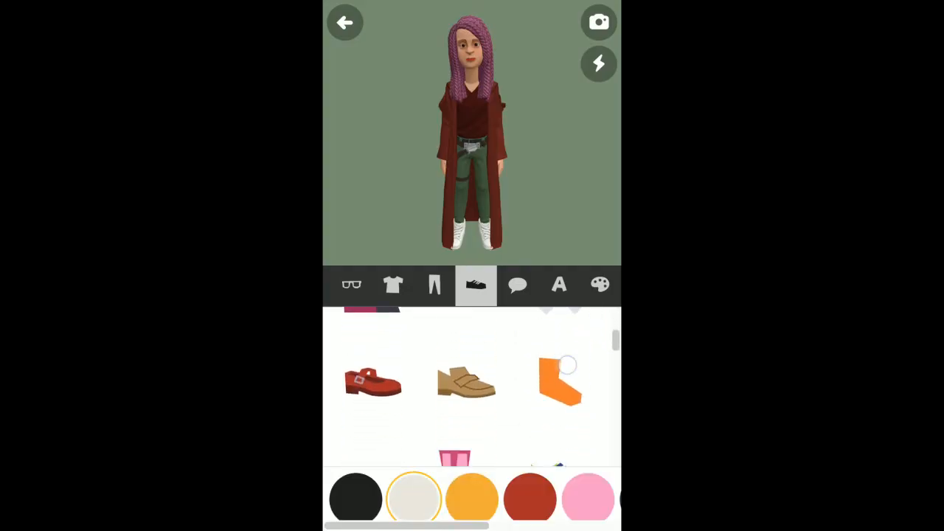
scroll(down, 3)
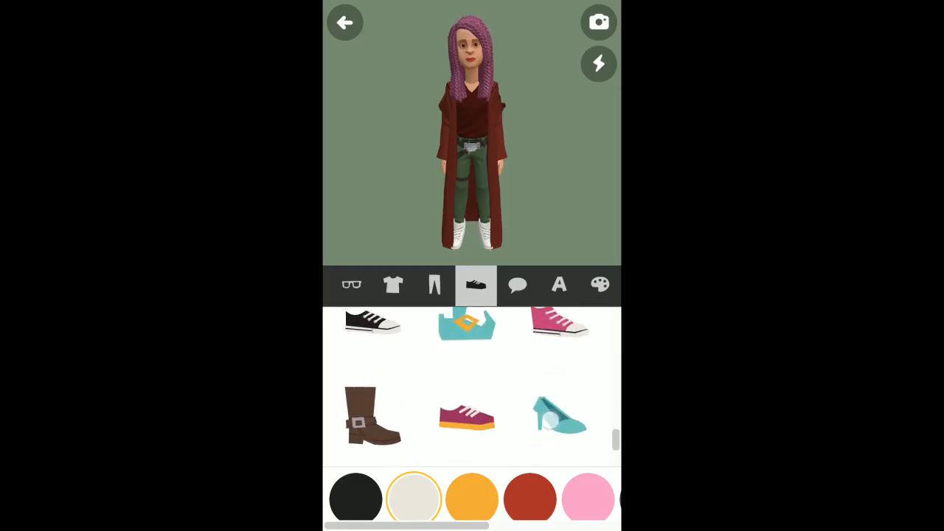
scroll(down, 3)
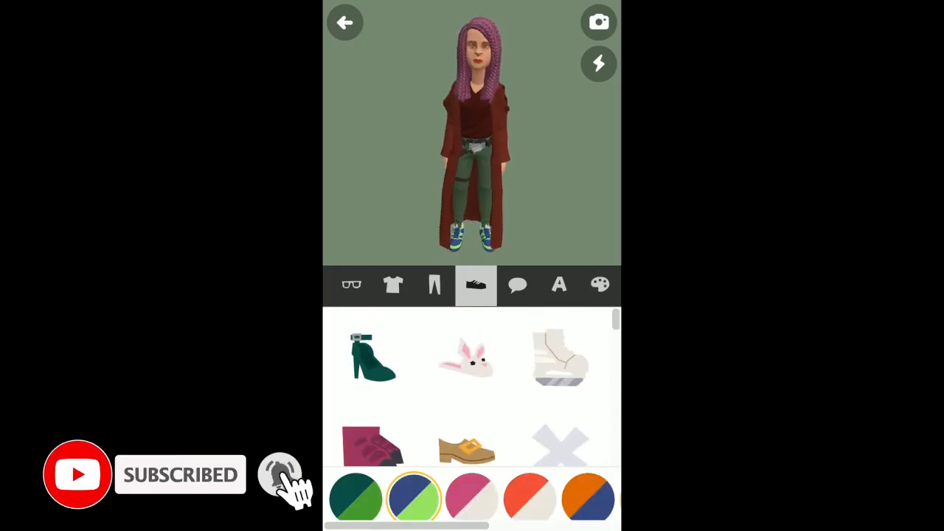
Give the character the Lekha native English voice with a chosen pitch sample
click(516, 286)
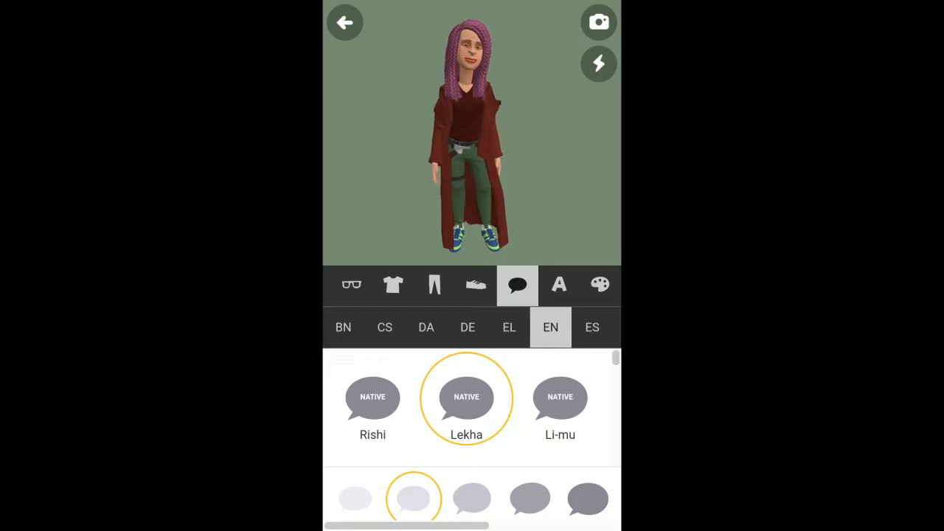
click(357, 499)
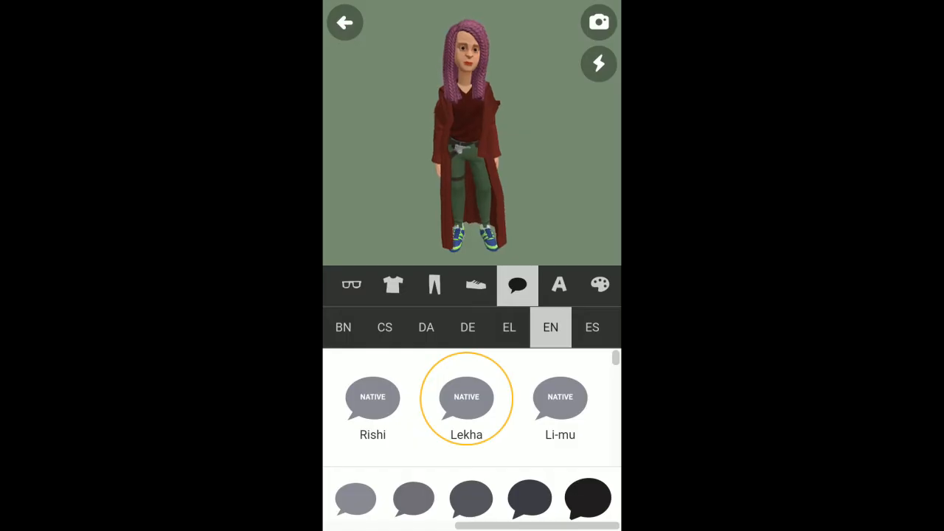
click(587, 498)
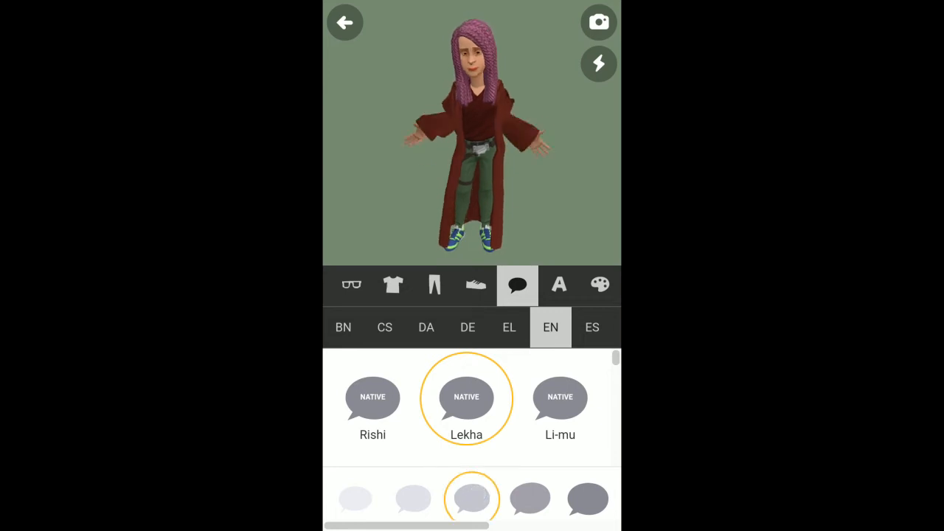
click(559, 287)
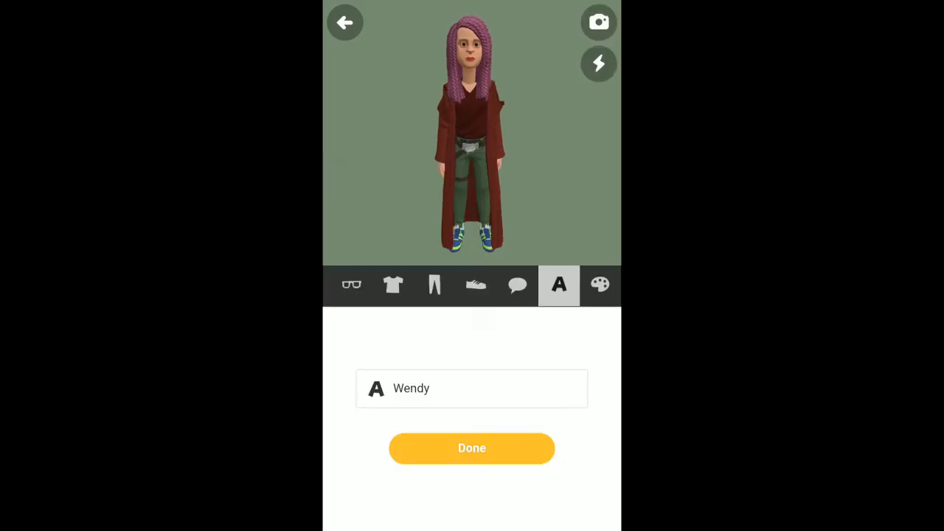
click(472, 388)
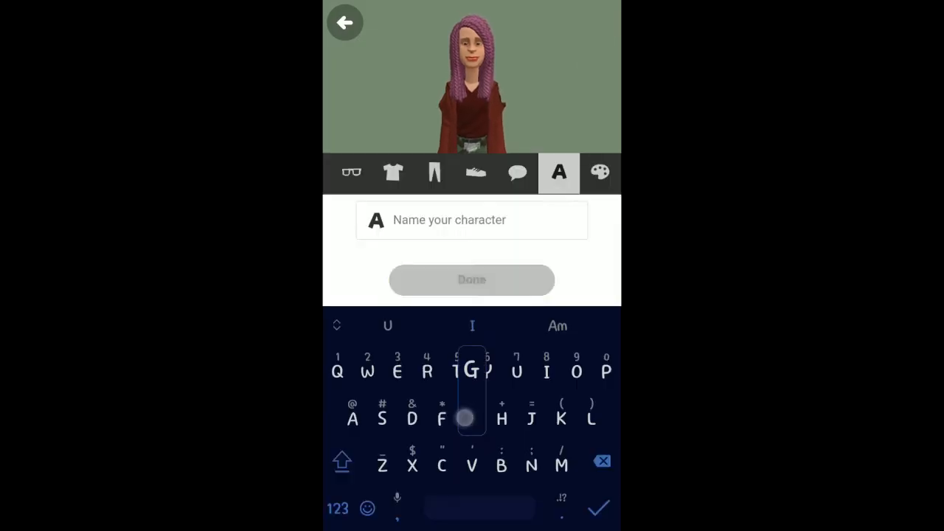
Set an off-white backdrop, snapshot the character in a pose, and return to naming her
click(599, 172)
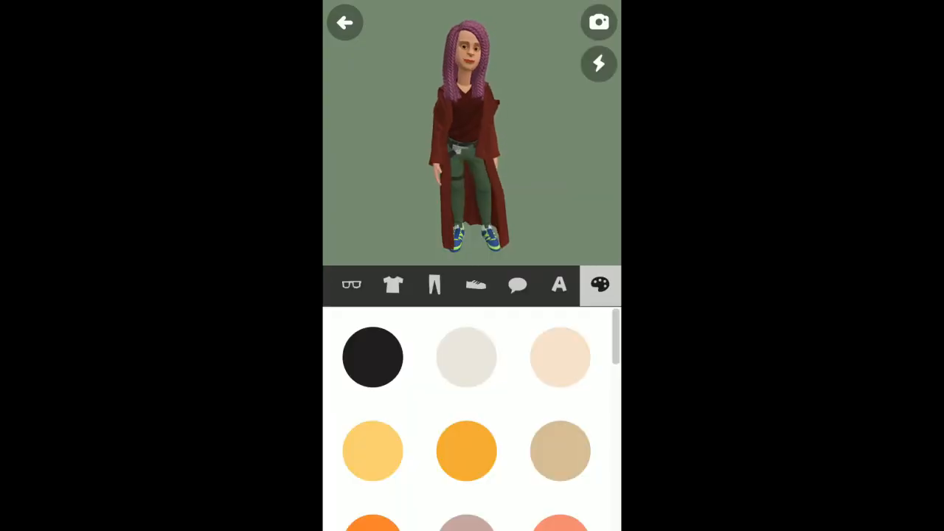
scroll(down, 3)
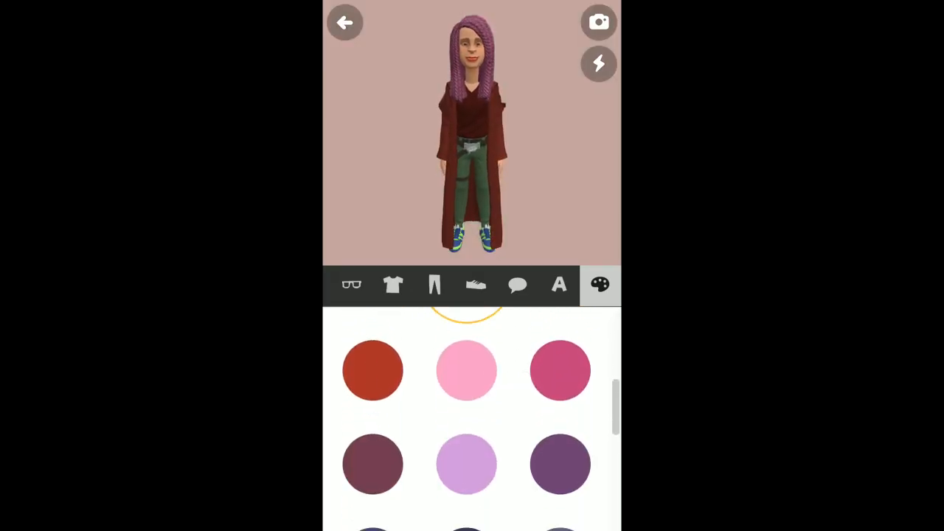
click(560, 356)
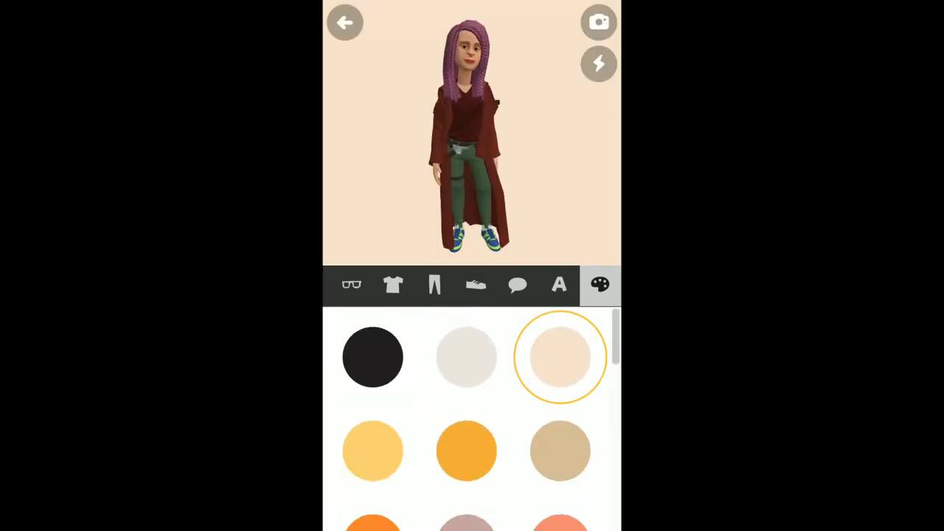
click(466, 357)
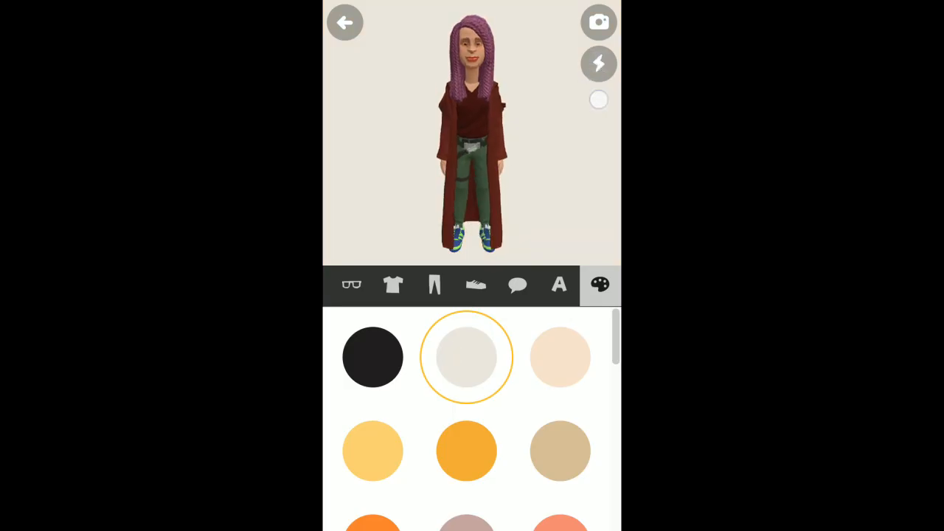
click(516, 285)
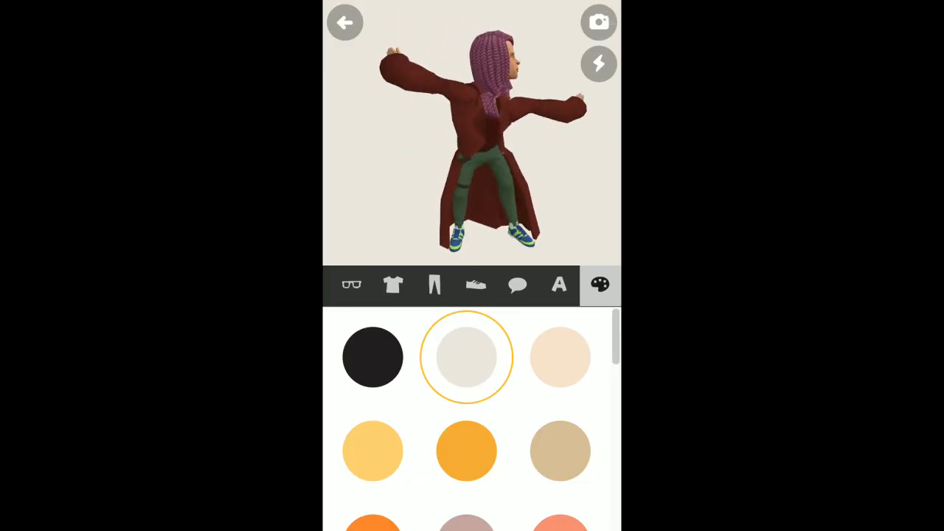
click(599, 21)
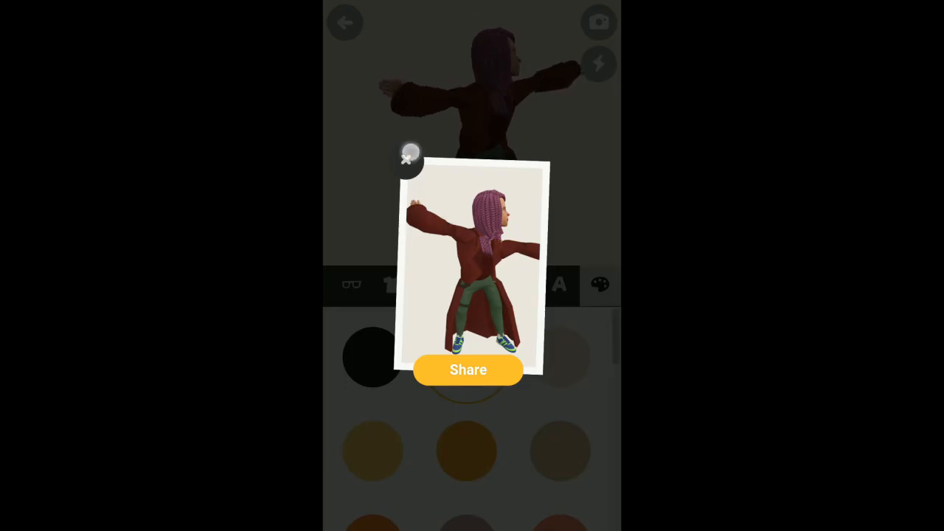
click(410, 153)
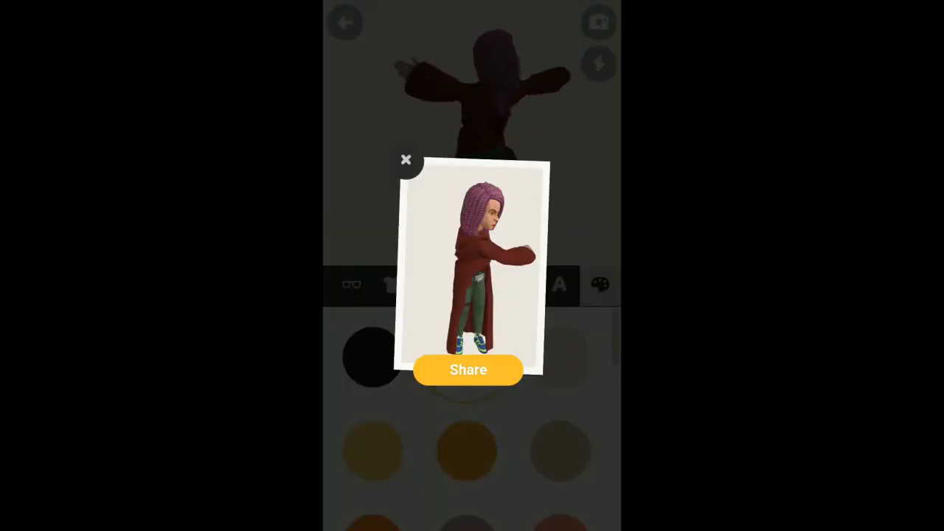
click(405, 160)
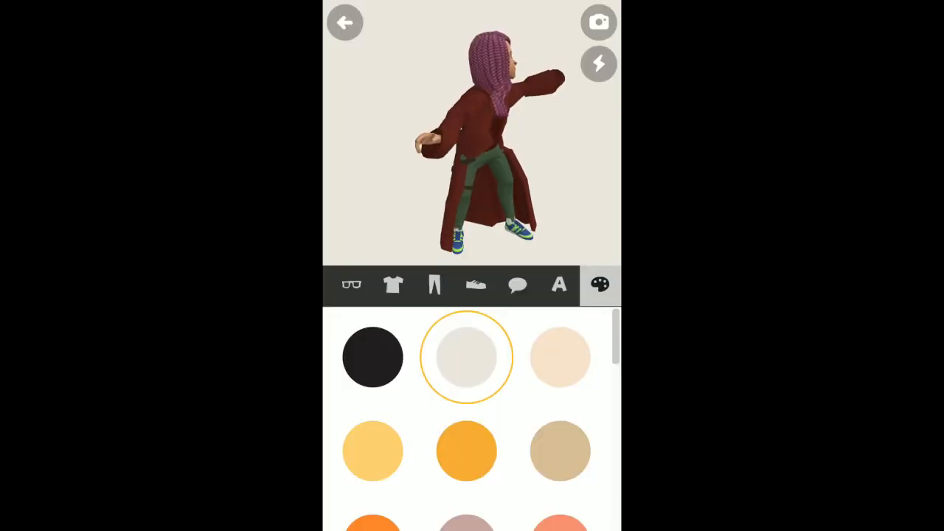
click(557, 286)
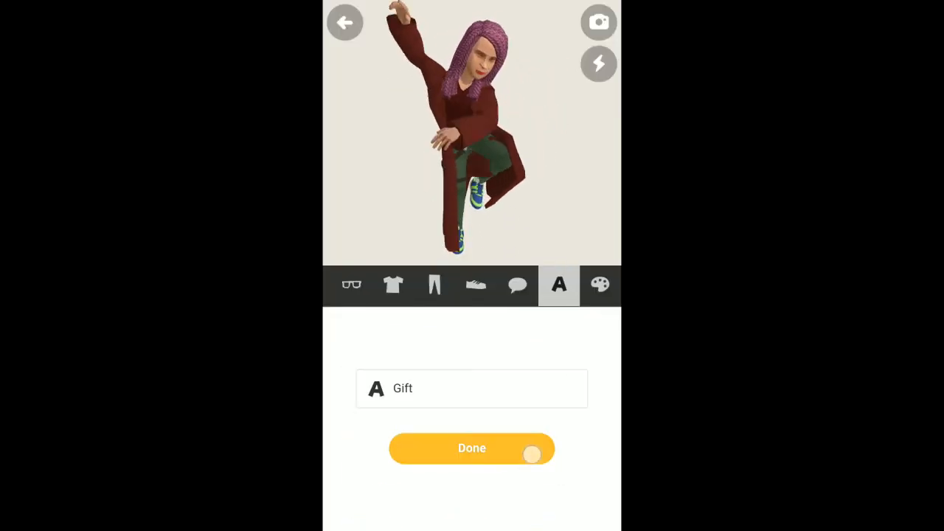
Finish the character as Gift and cast her as the Ballroom scene's first actor
click(472, 448)
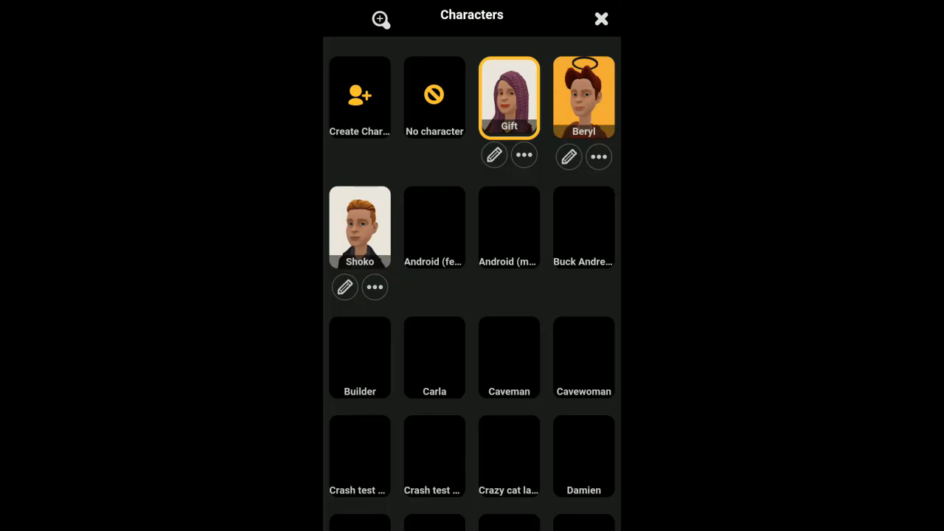
click(508, 98)
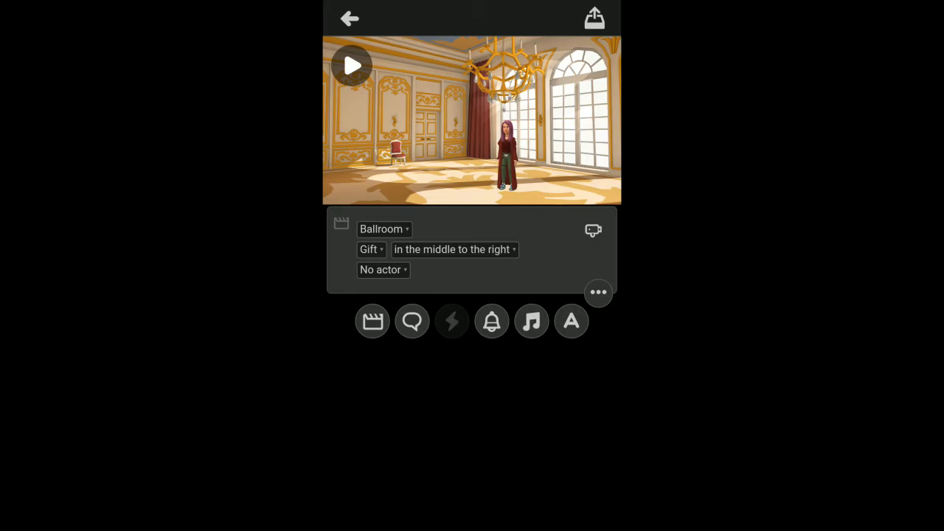
click(453, 249)
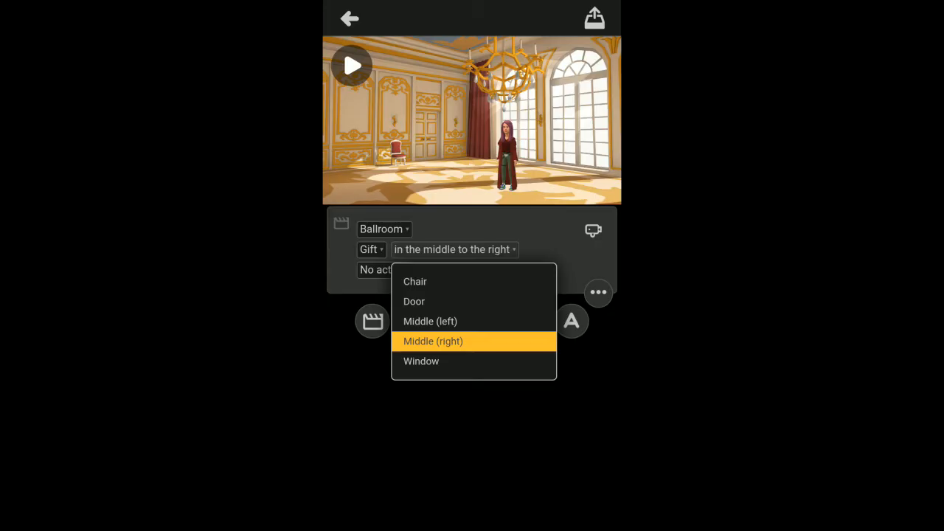
click(430, 321)
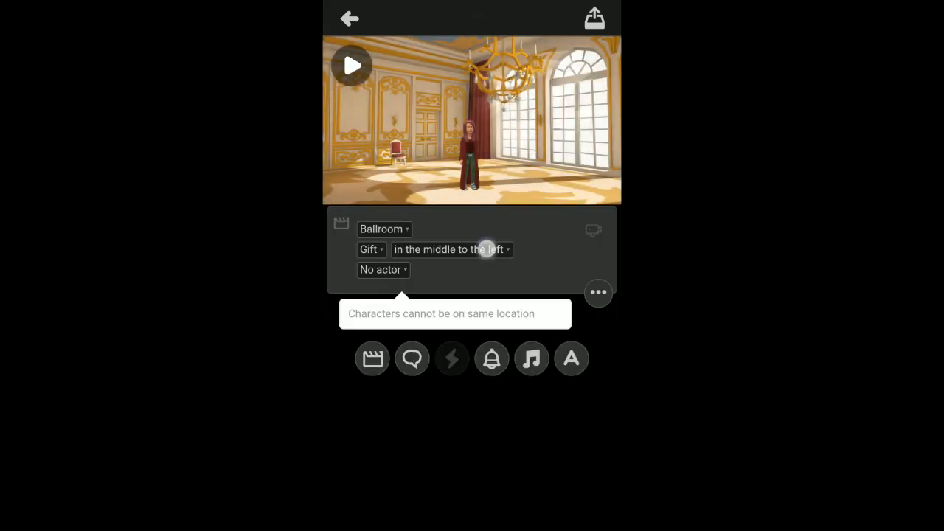
click(449, 249)
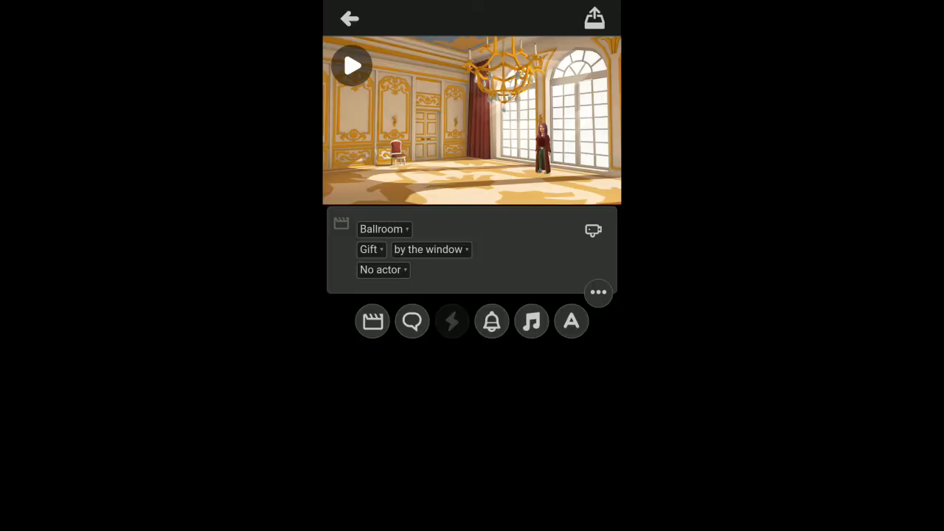
click(381, 268)
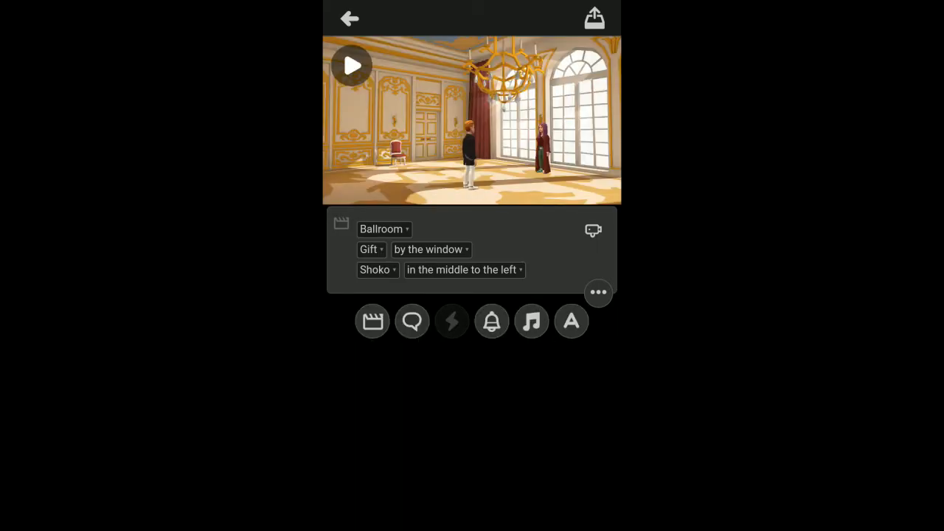
click(463, 269)
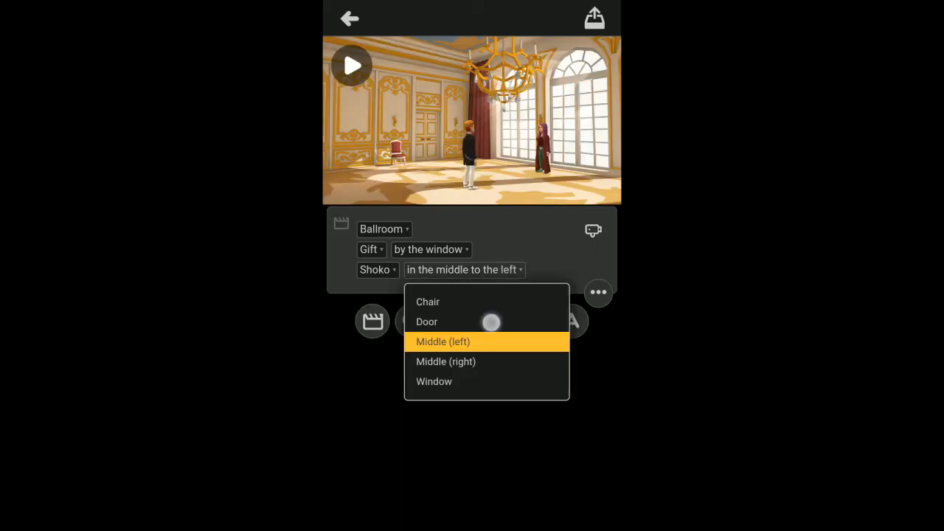
click(426, 321)
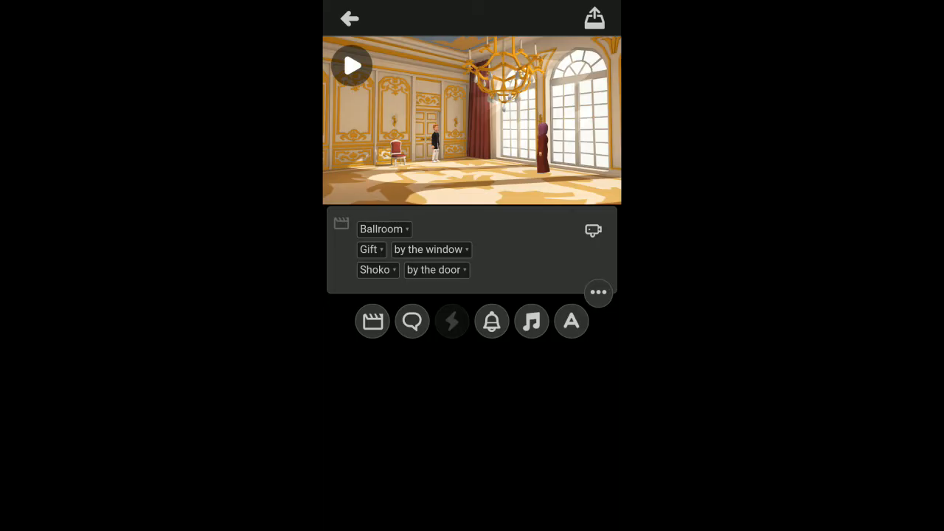
click(411, 322)
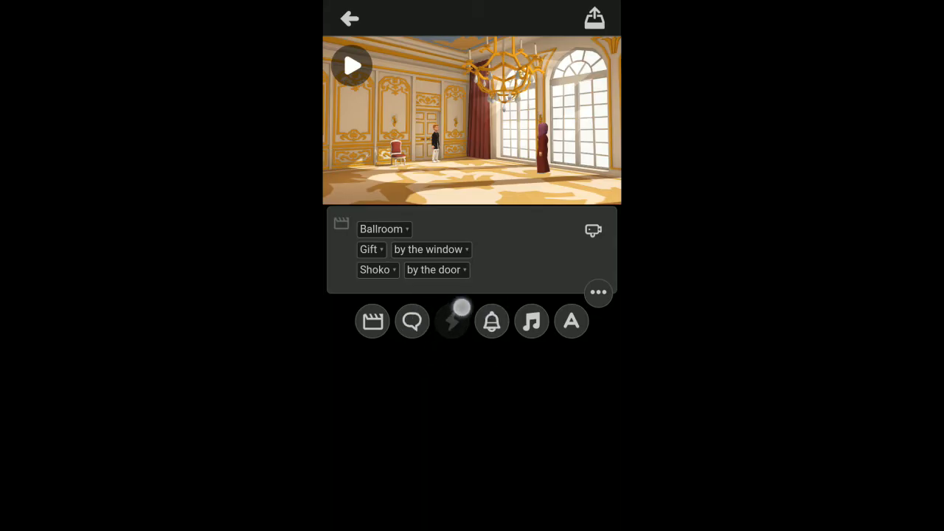
click(451, 322)
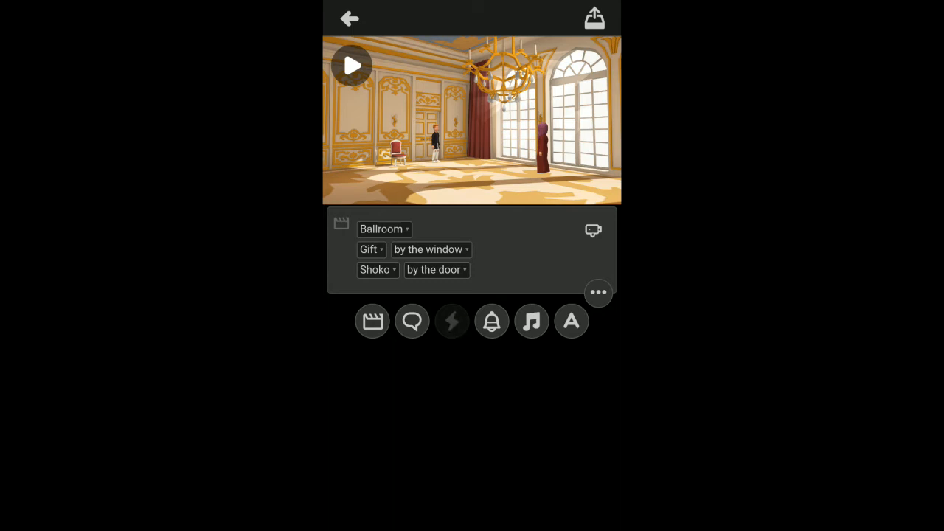
click(180, 475)
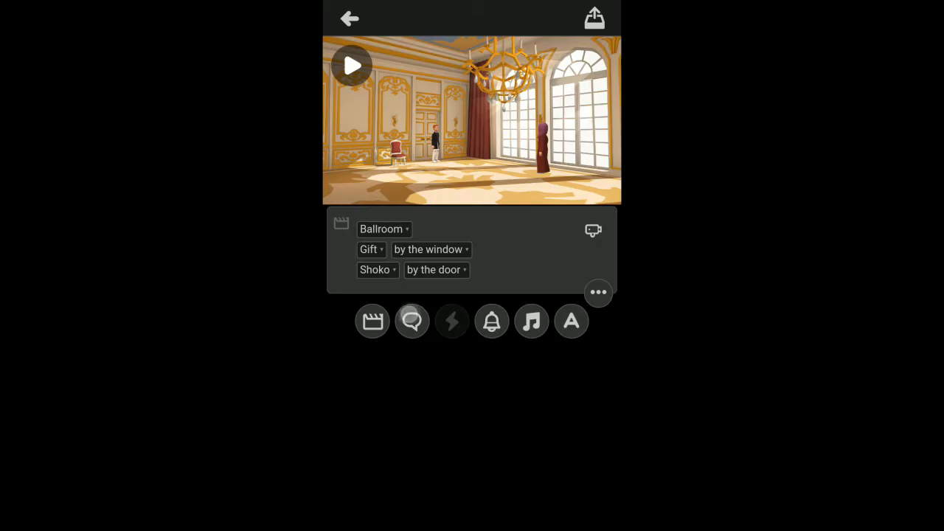
Add Gift's line "Hey there, am gift and you are?" and a second dialogue line for Shoko
click(412, 322)
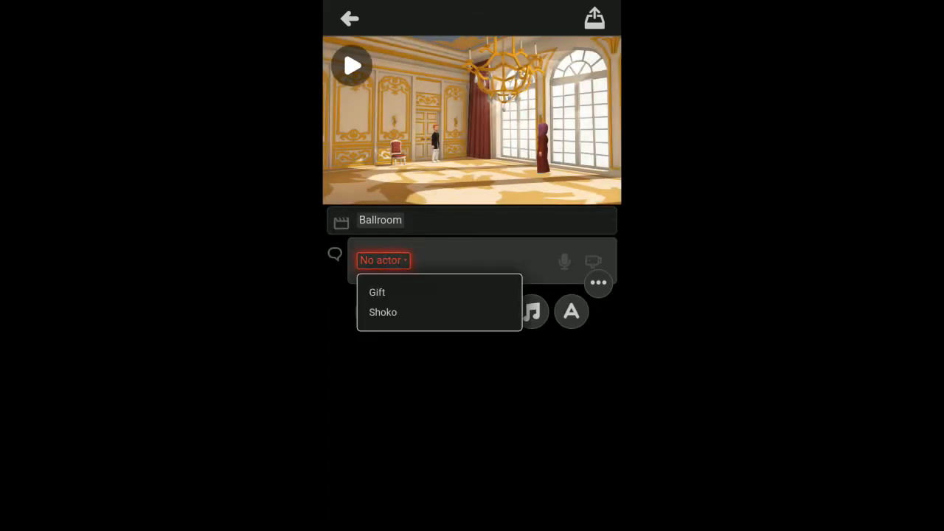
click(378, 292)
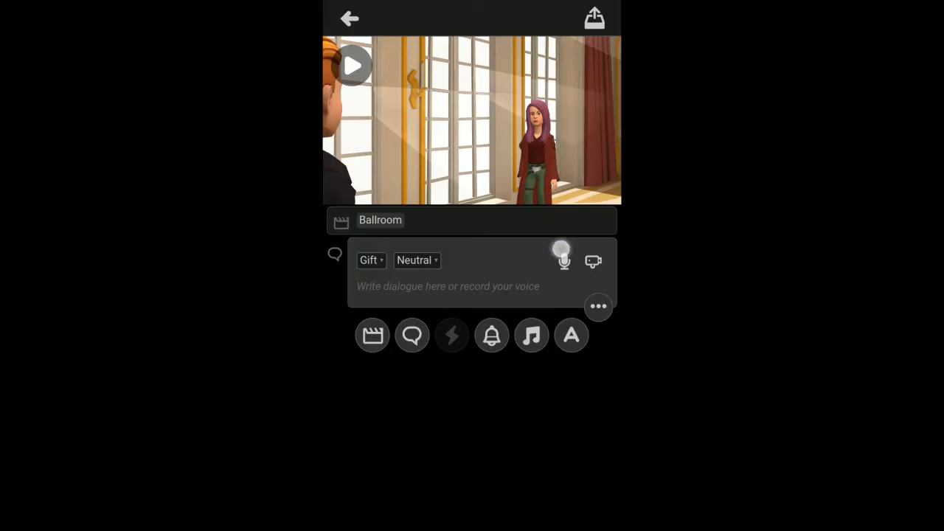
text(Hey there, am gift and you are?)
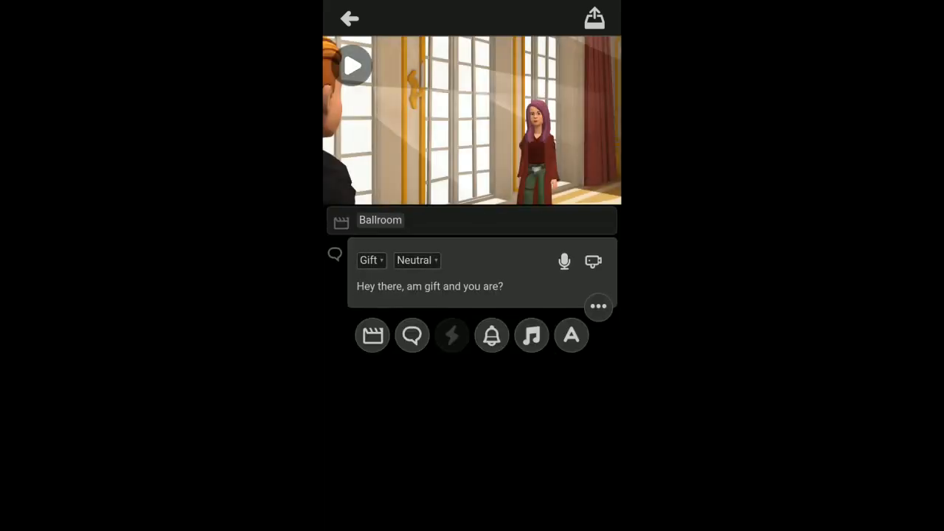
click(351, 65)
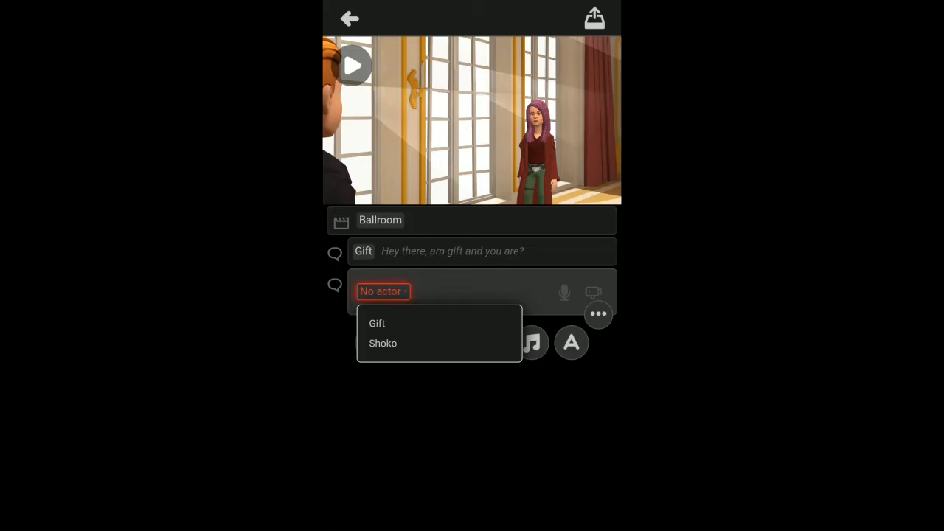
click(382, 342)
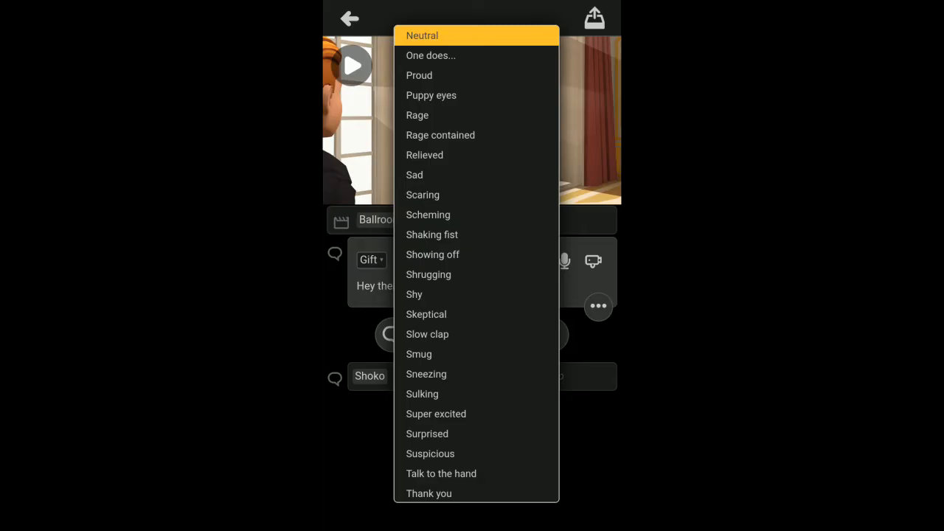
Give Gift's line a Happy expression, set Shoko's reply expression and reopen Gift's line
scroll(down, 3)
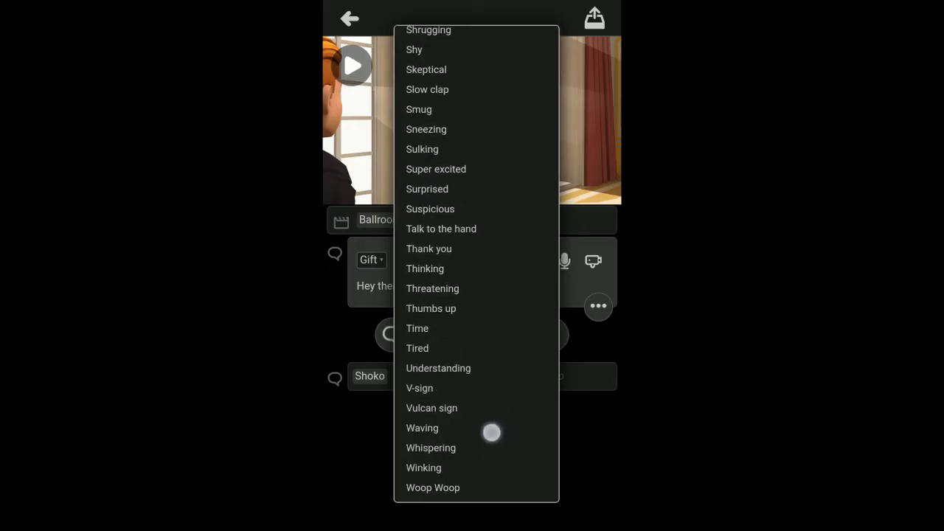
scroll(down, 3)
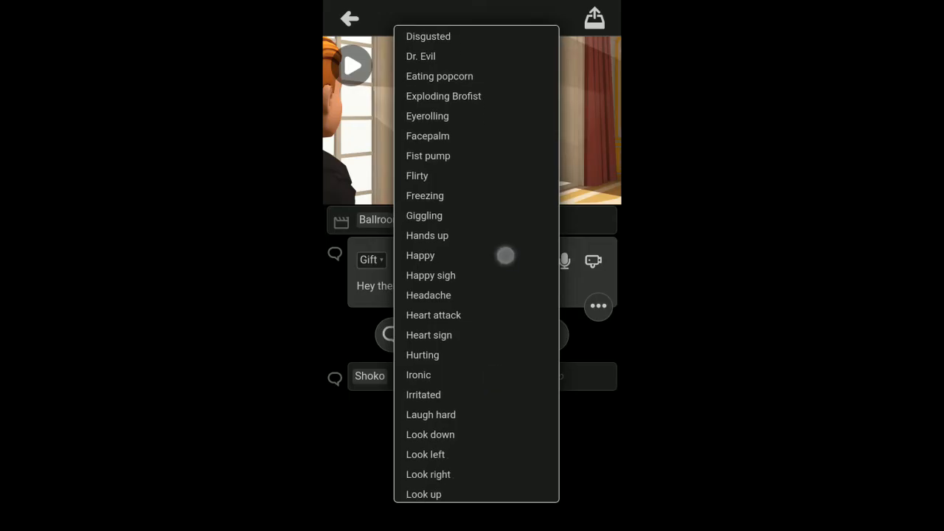
click(418, 255)
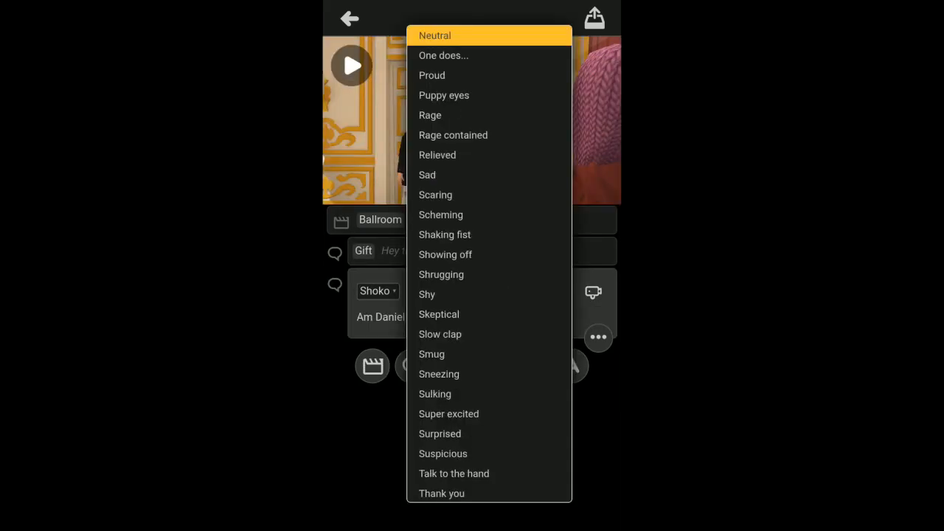
click(475, 448)
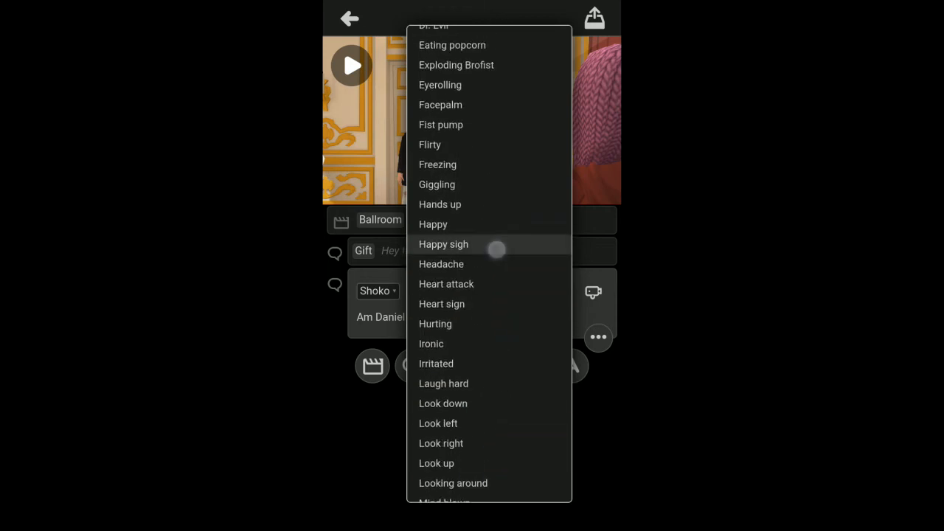
click(443, 245)
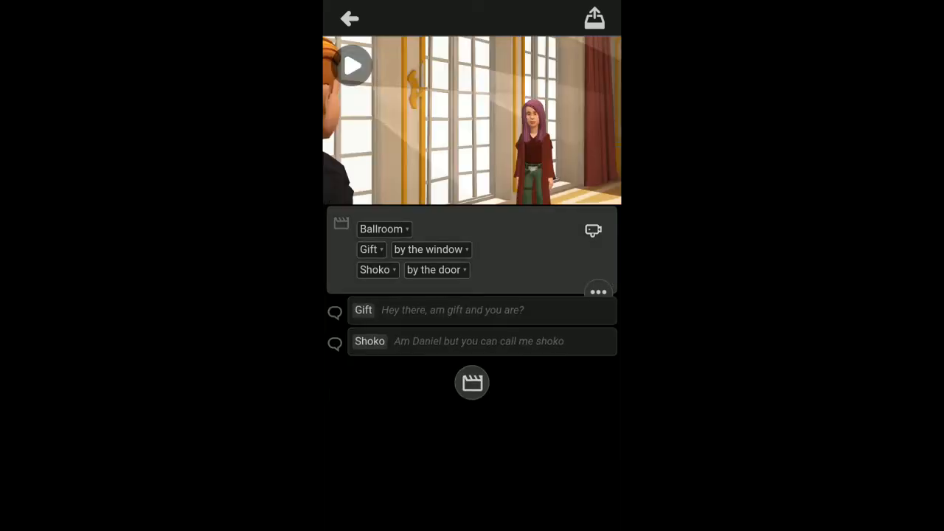
click(351, 65)
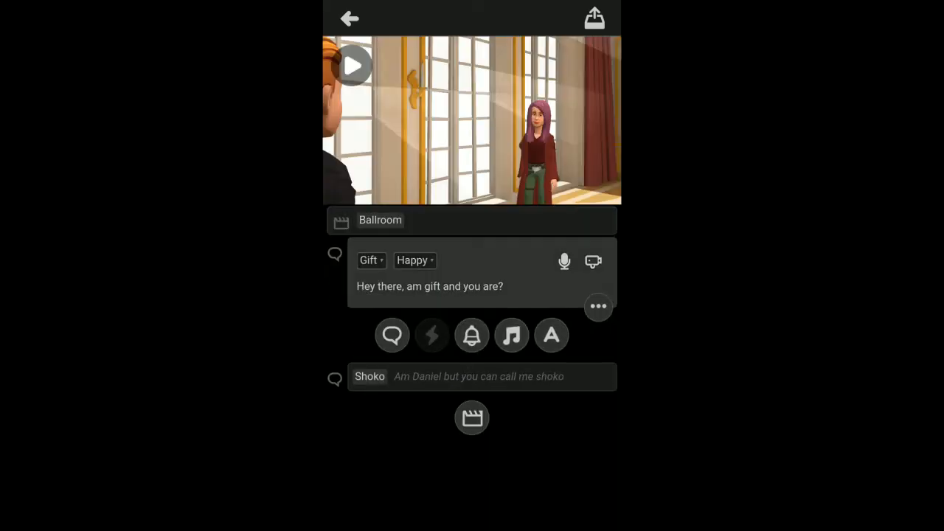
Set the Ballroom scene's camera to move forward from the establishing shot at the door
click(351, 65)
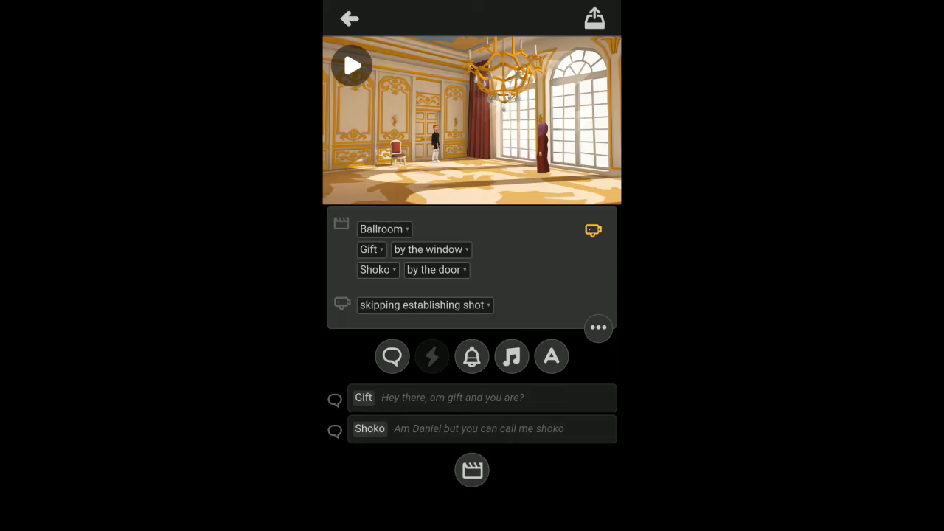
click(351, 65)
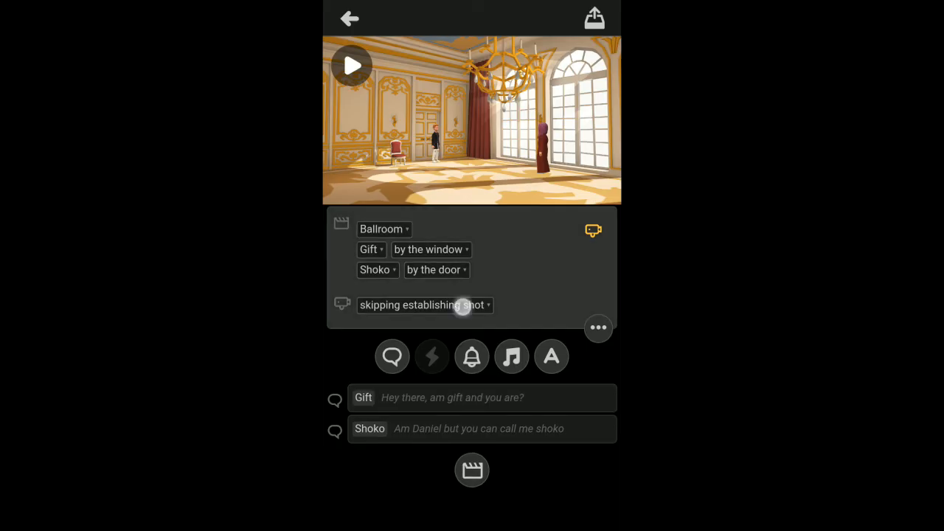
click(425, 304)
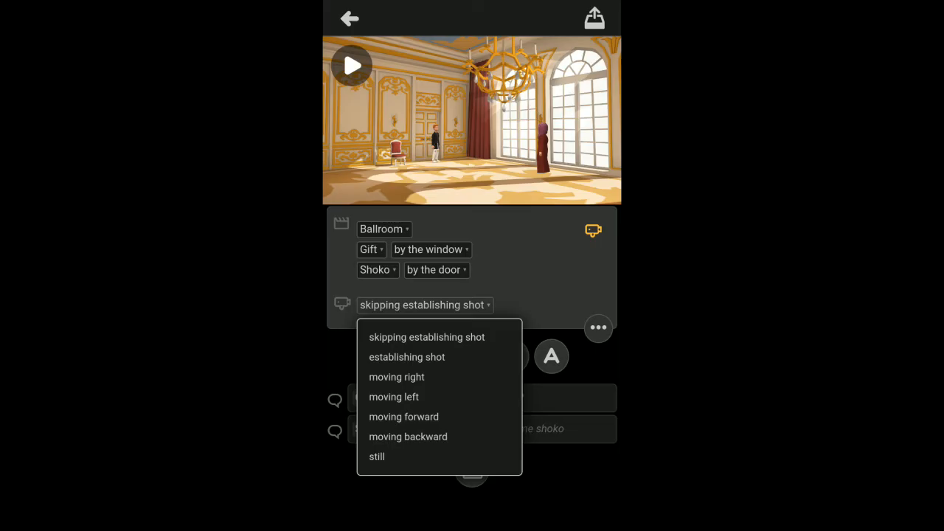
click(407, 357)
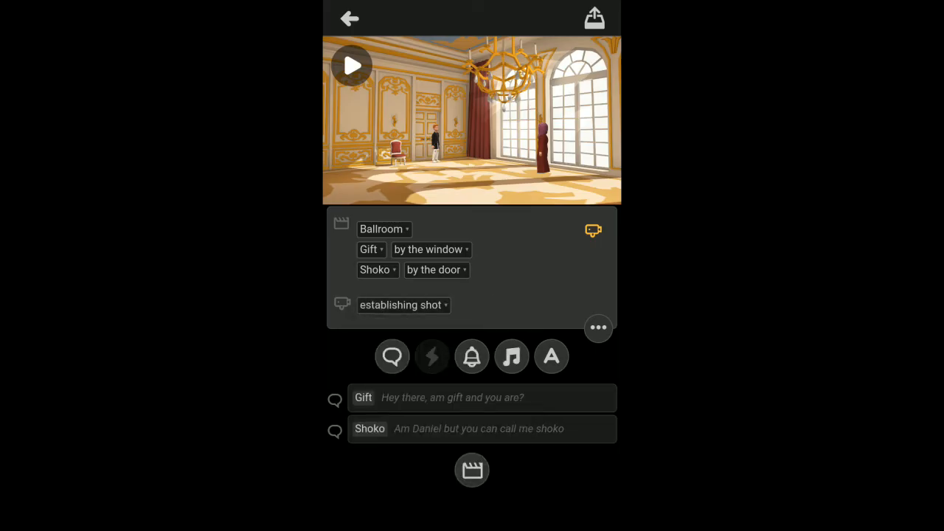
click(351, 65)
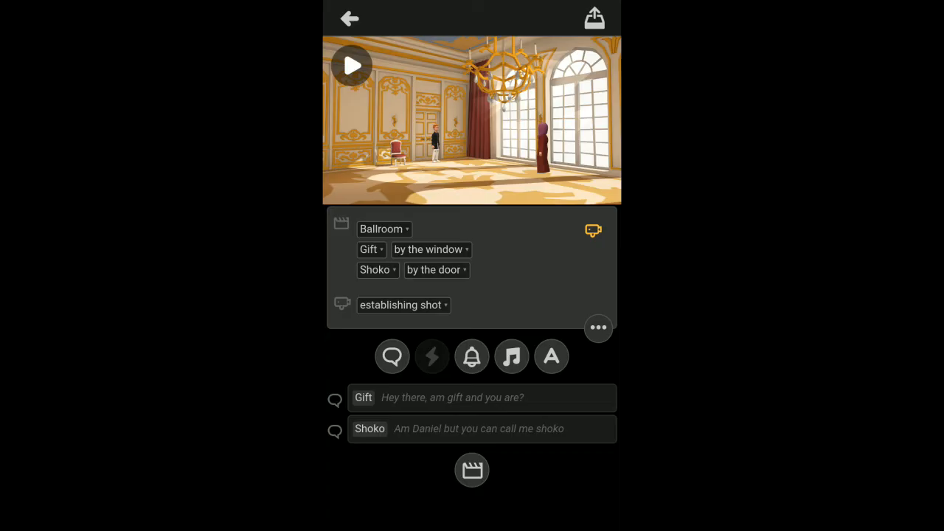
click(402, 304)
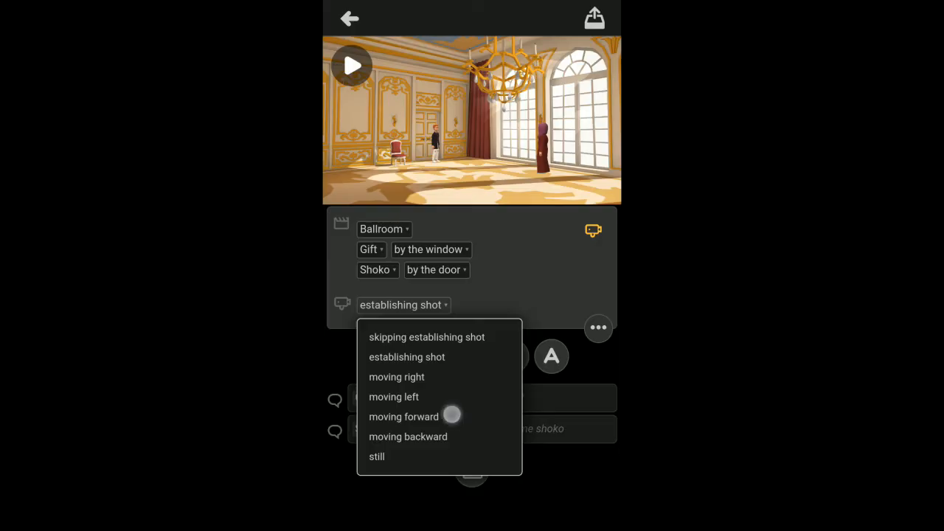
click(404, 415)
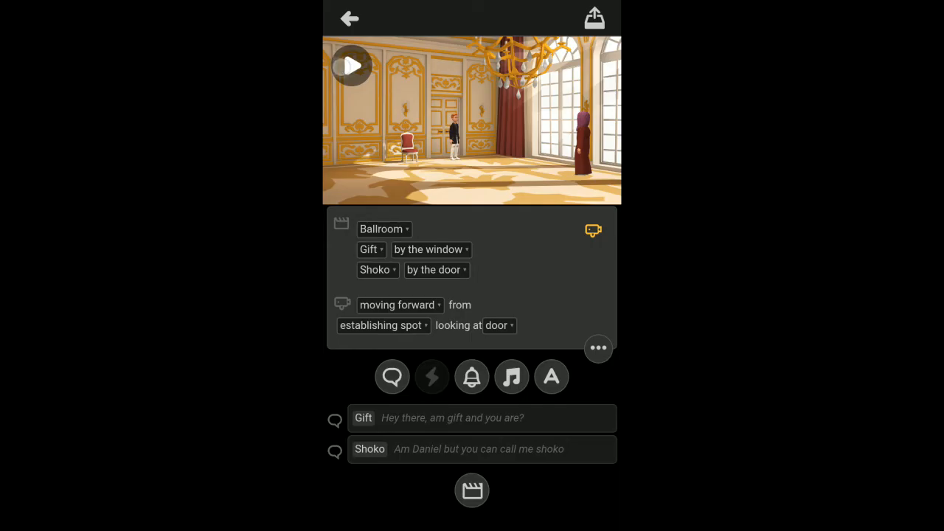
click(351, 65)
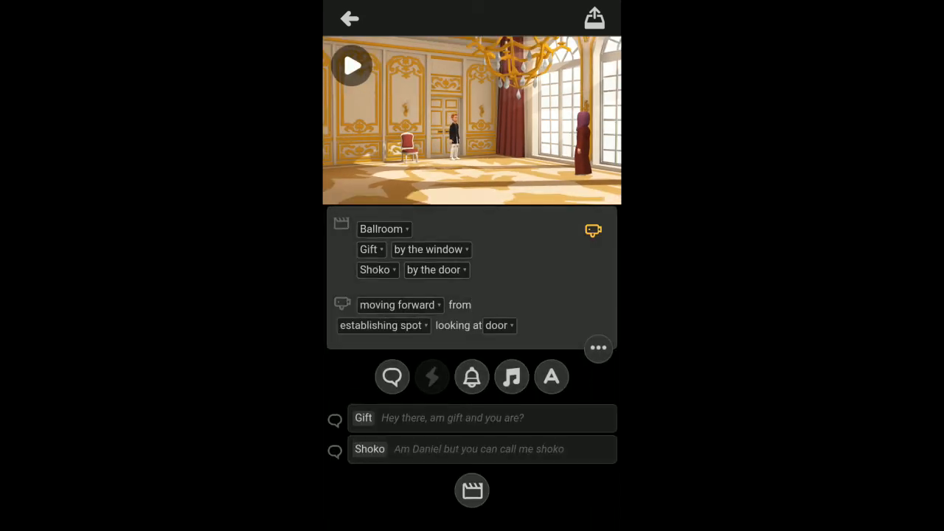
Add an empty sound effect entry to the scene
click(382, 326)
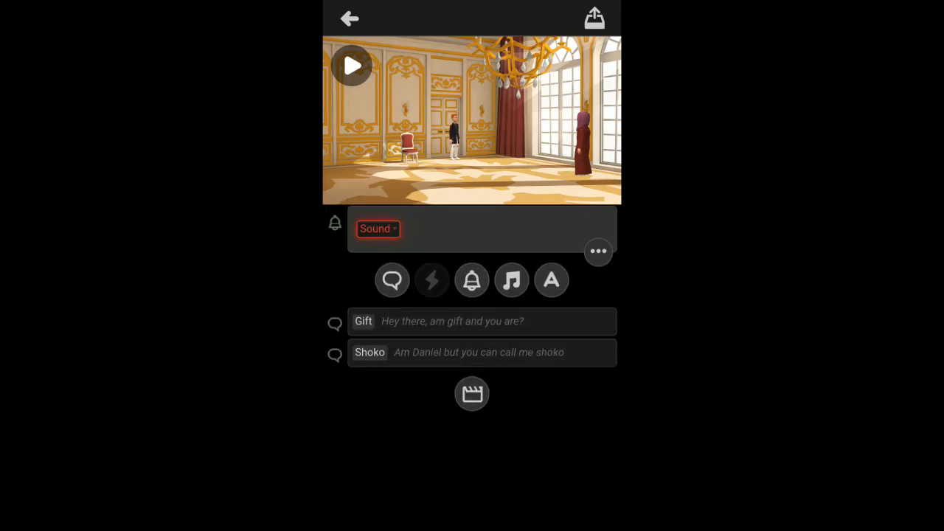
Choose Door bell as the scene's sound effect
click(377, 227)
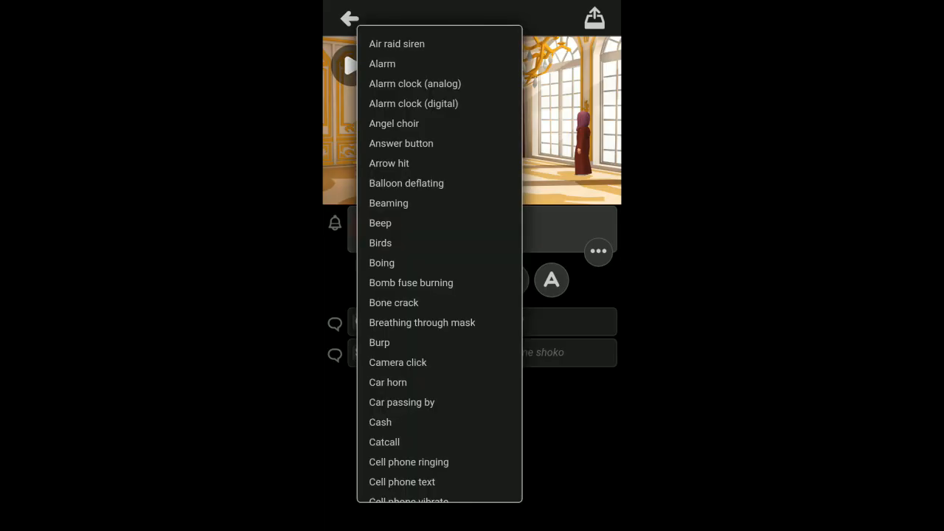
scroll(down, 3)
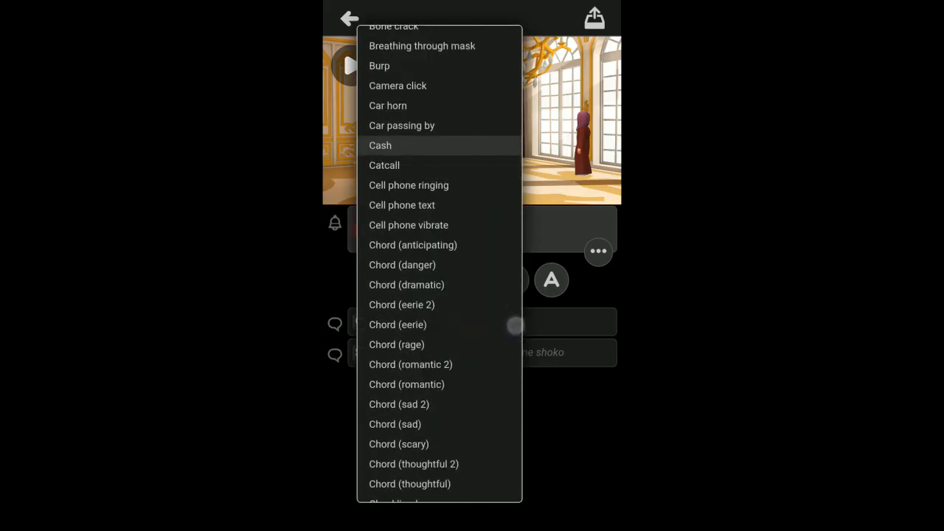
scroll(down, 3)
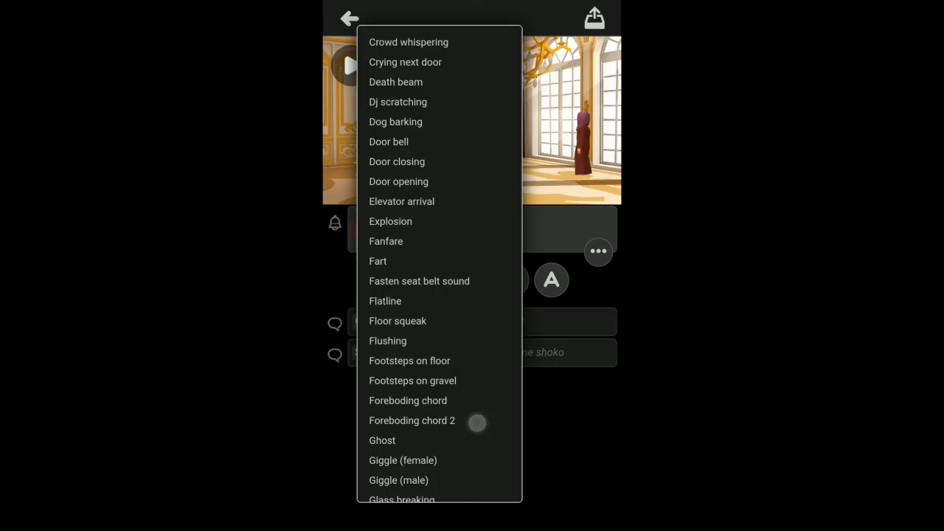
click(389, 141)
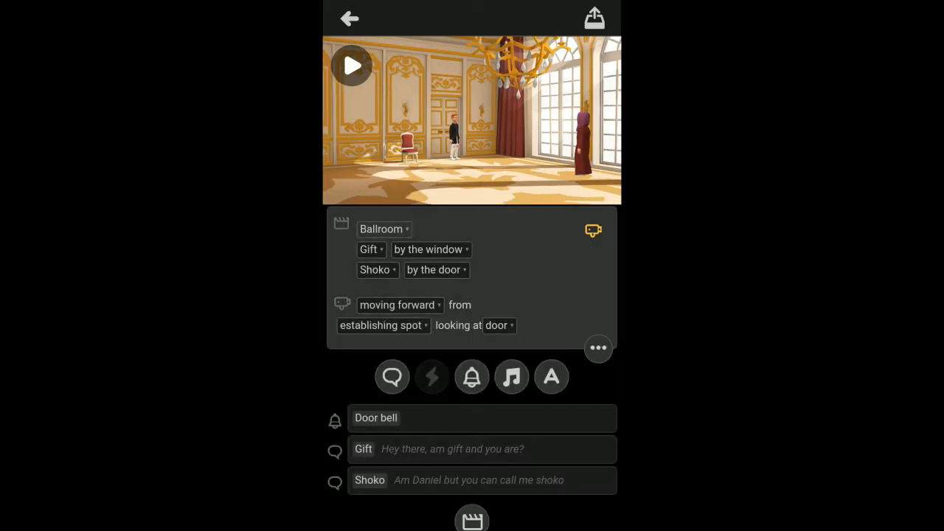
Reorder the plot so the doorbell sound sits ahead of the Ballroom scene
click(351, 65)
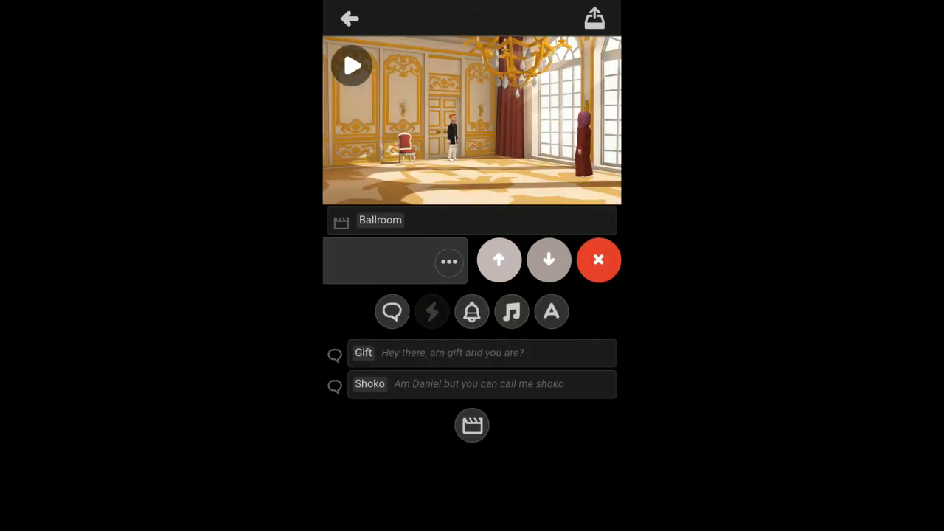
click(472, 311)
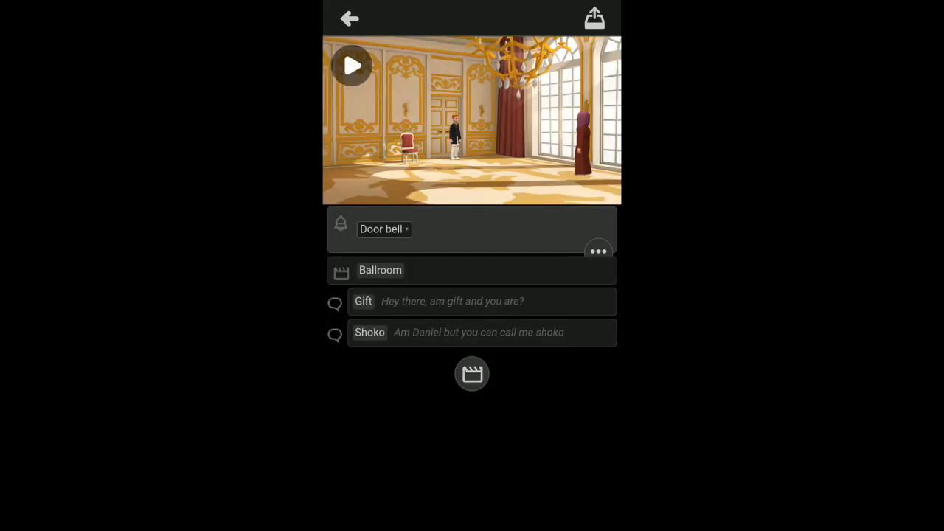
click(351, 65)
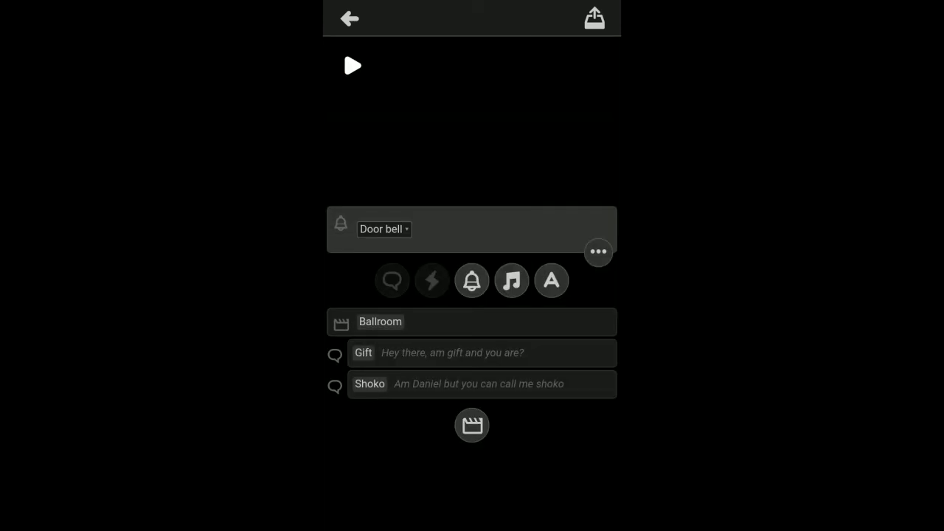
Add a centered text plate reading '5 years later' after Shoko's line
click(481, 383)
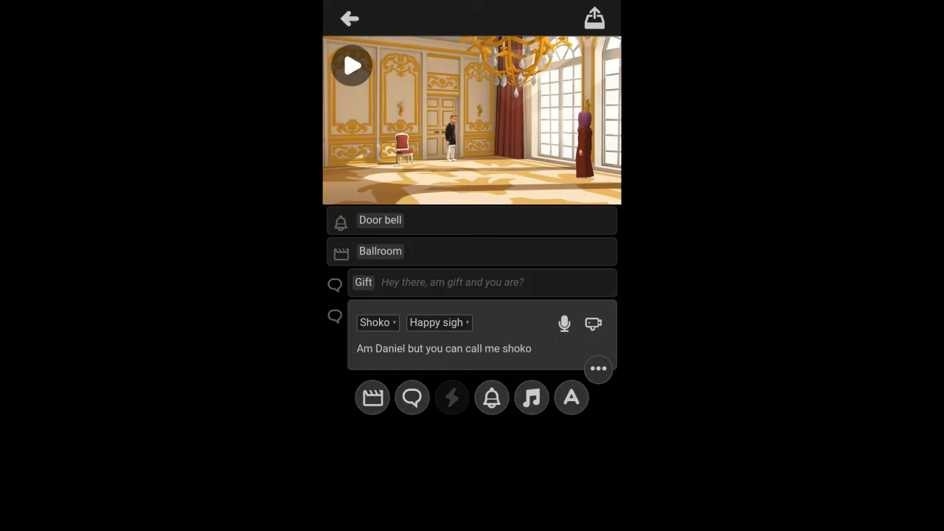
click(571, 397)
text(5 years later)
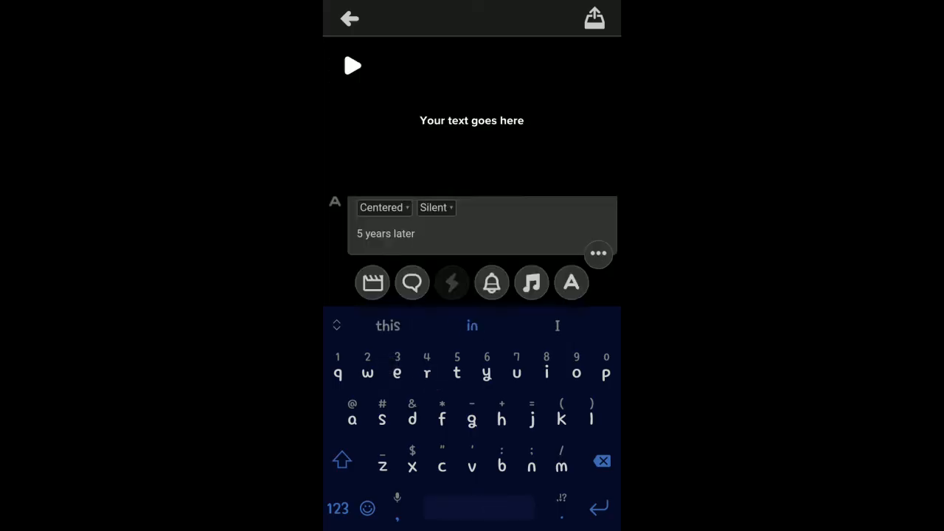
click(384, 207)
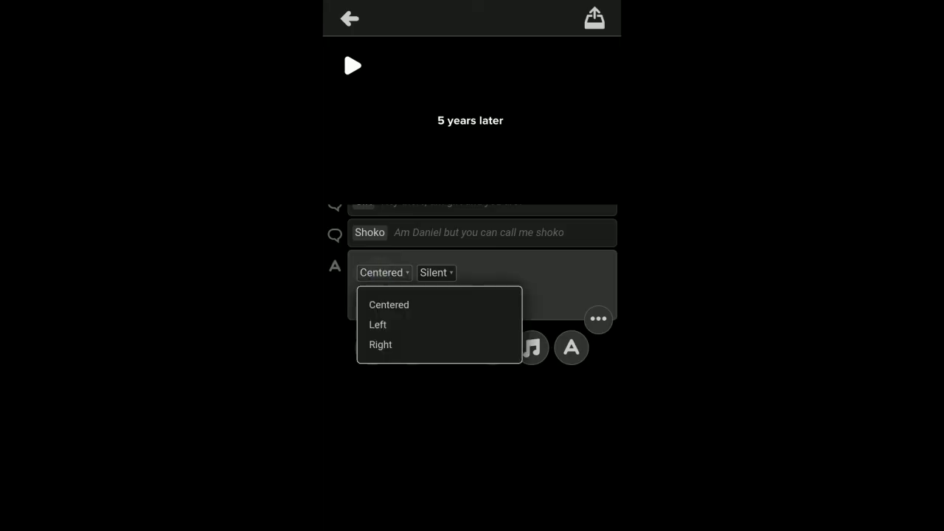
click(433, 271)
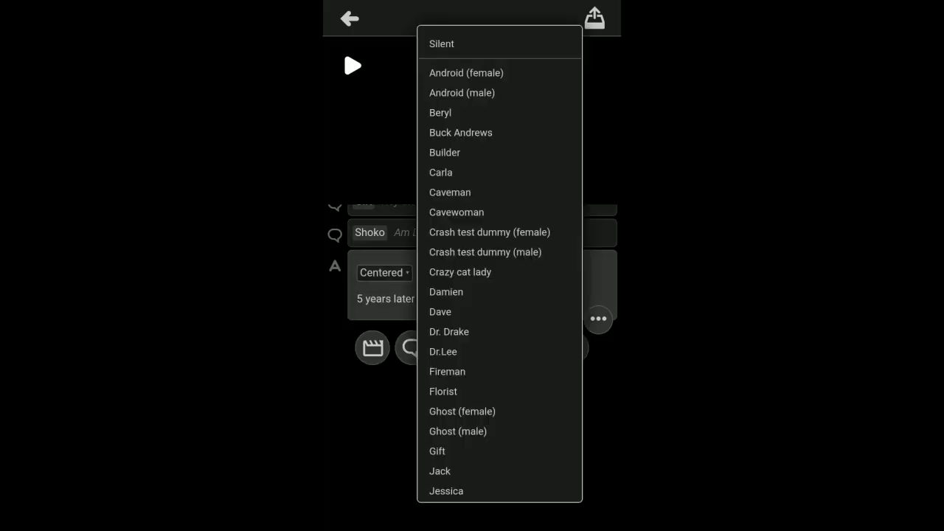
Have Santa Claus narrate the text plate
scroll(down, 3)
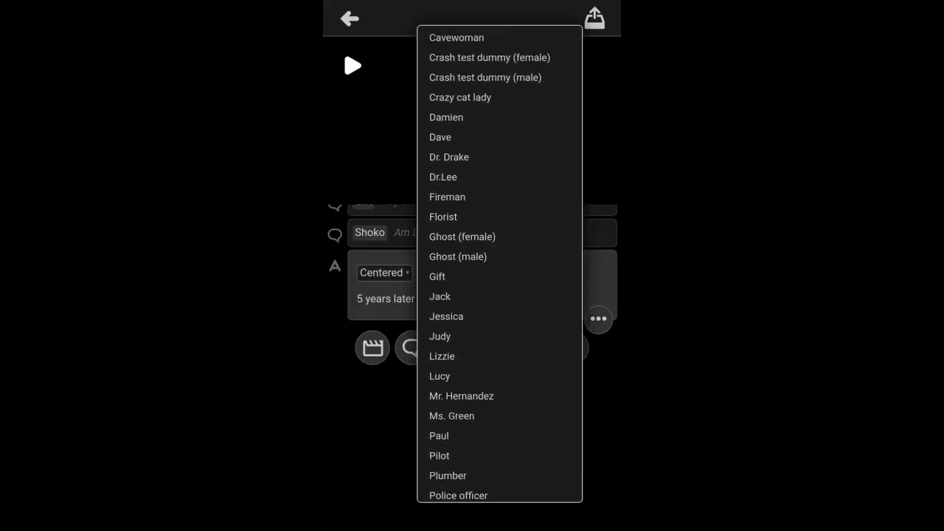
scroll(down, 3)
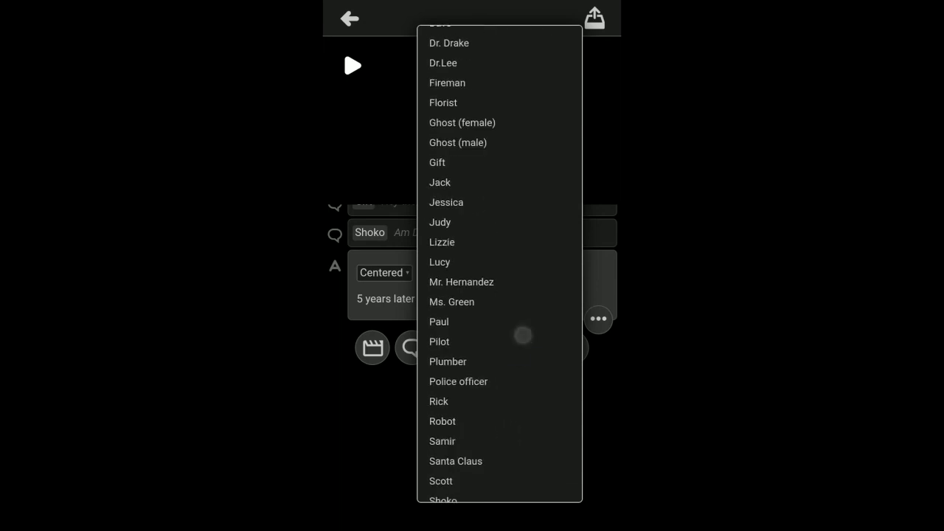
scroll(down, 3)
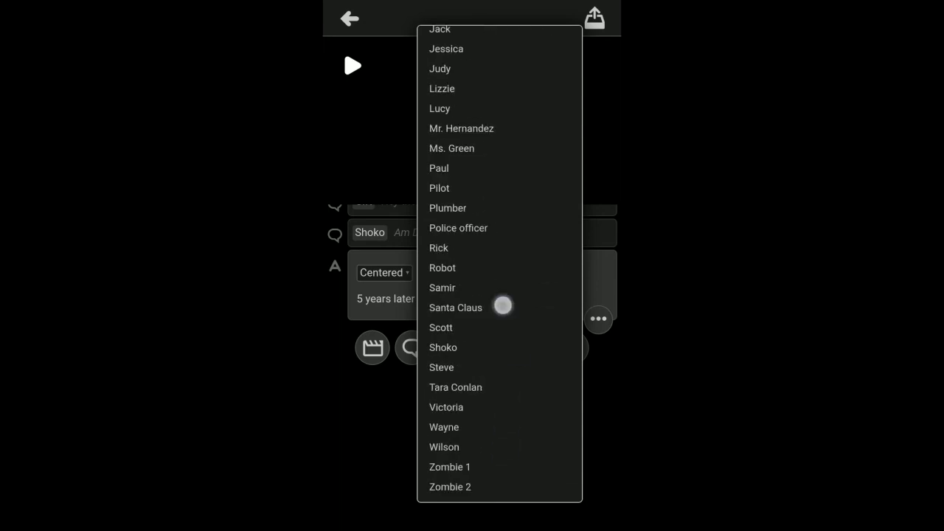
click(454, 308)
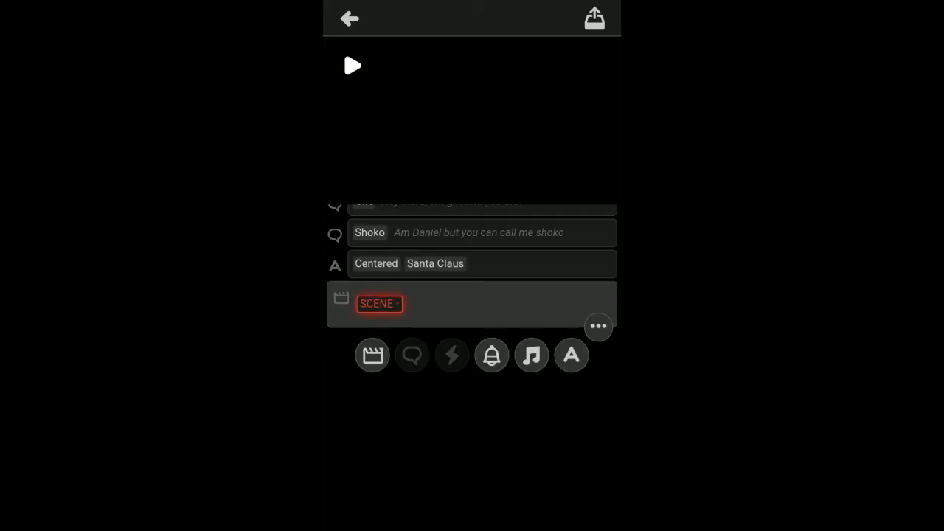
Make the new scene the TV sofa and add Gift and Shoko to it
click(378, 304)
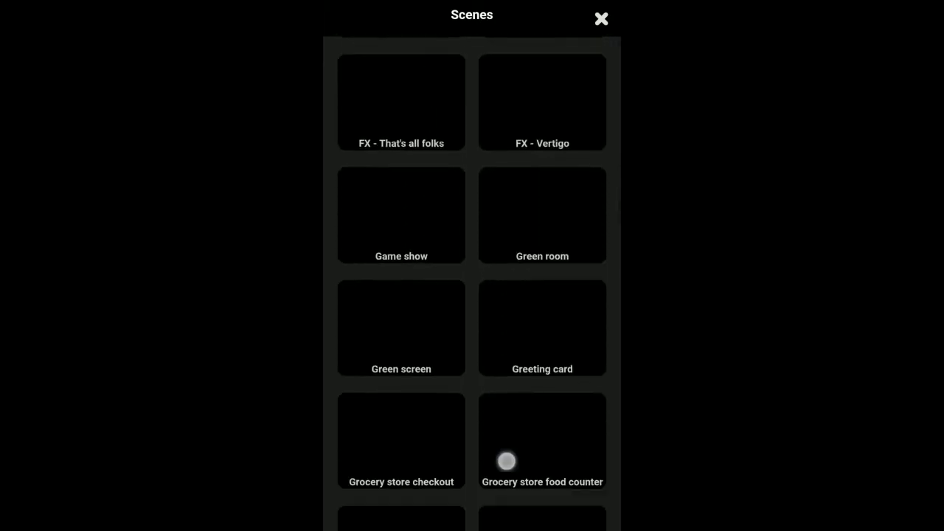
scroll(down, 3)
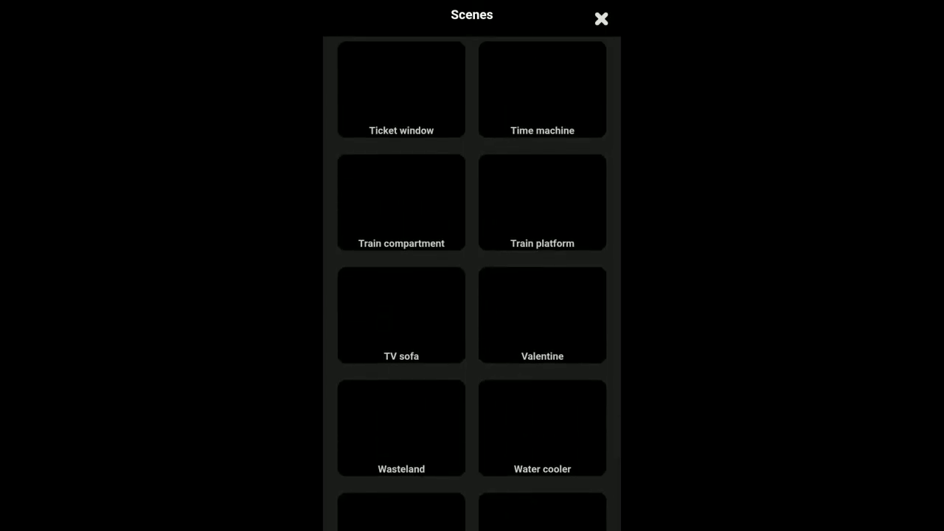
click(401, 315)
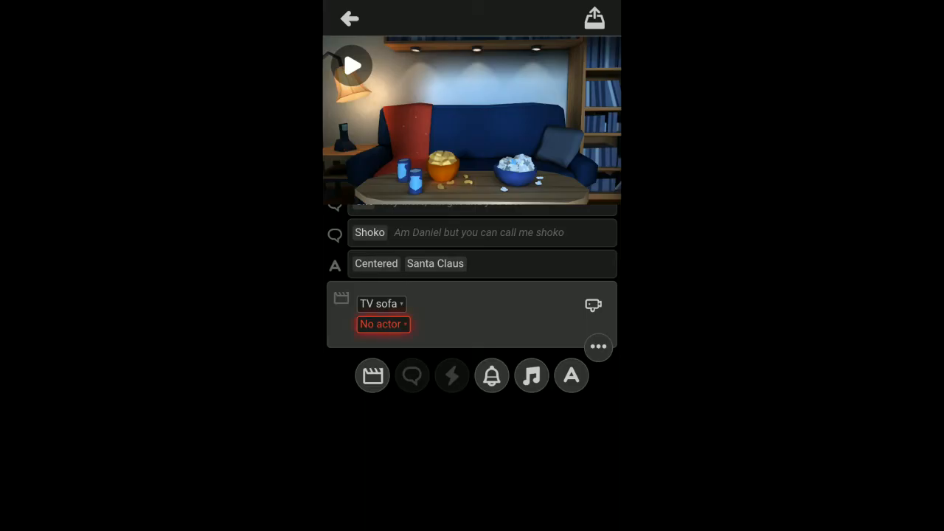
click(383, 324)
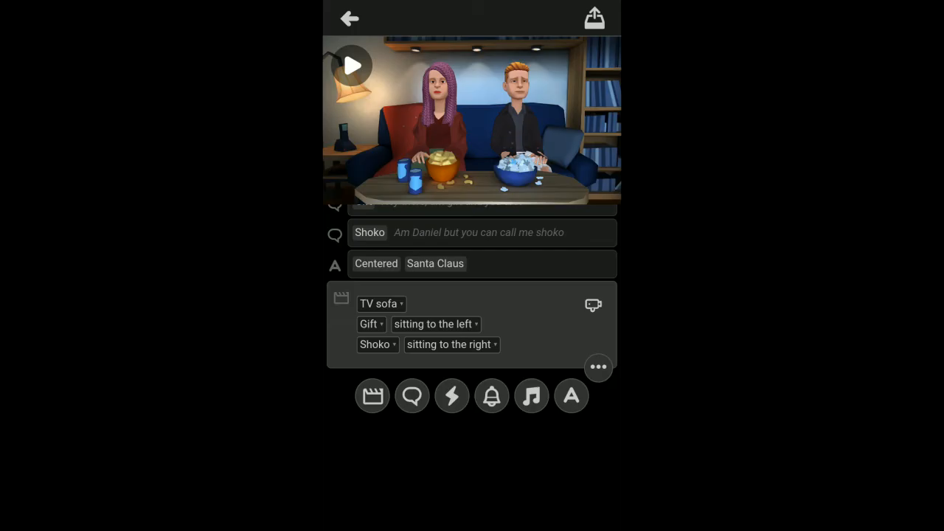
Seat Gift on the right of the sofa
click(448, 345)
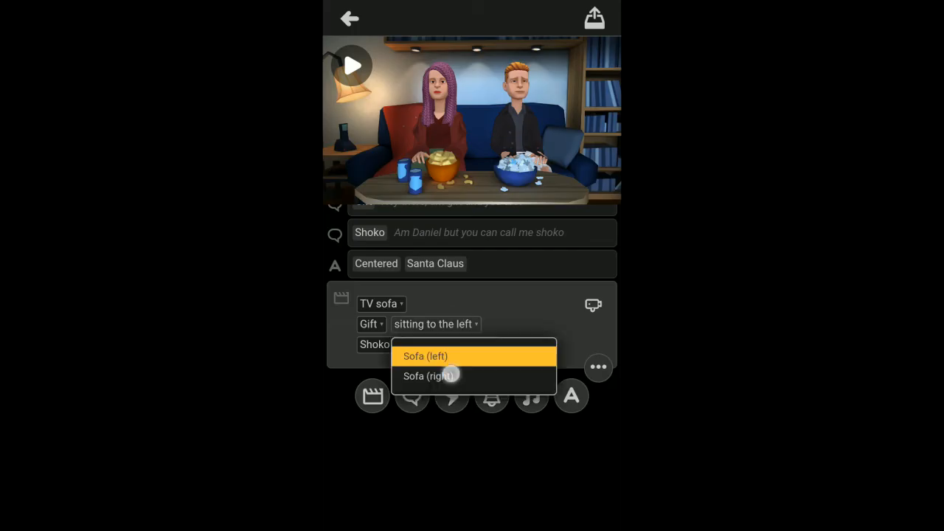
click(430, 376)
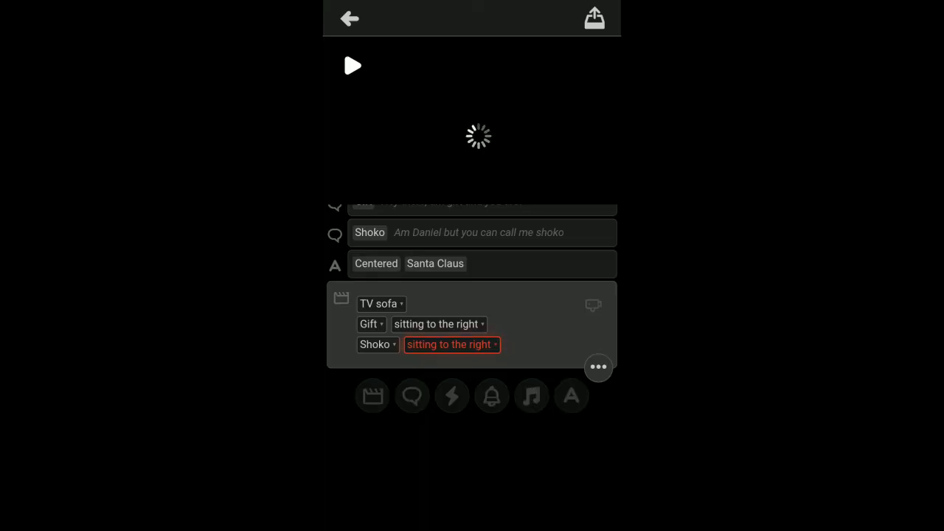
click(449, 345)
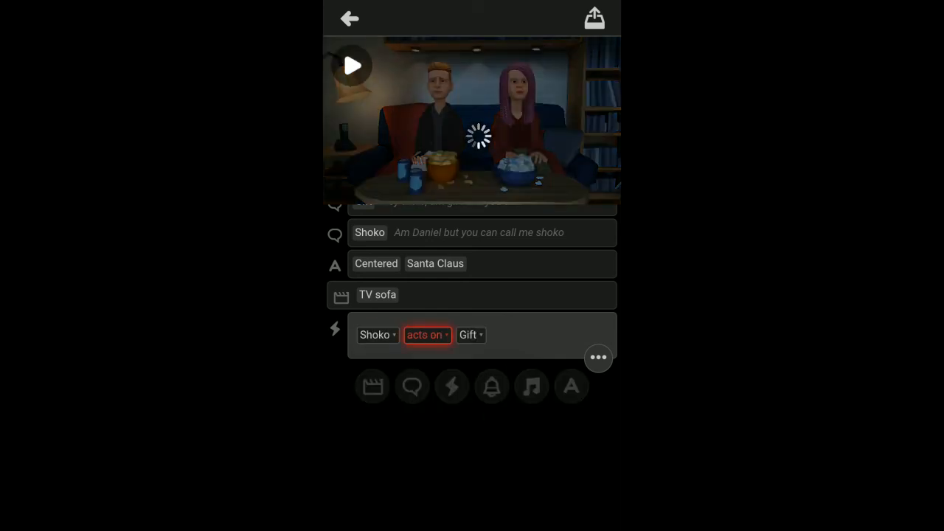
Set the interaction so Shoko kisses Gift on the sofa
click(427, 335)
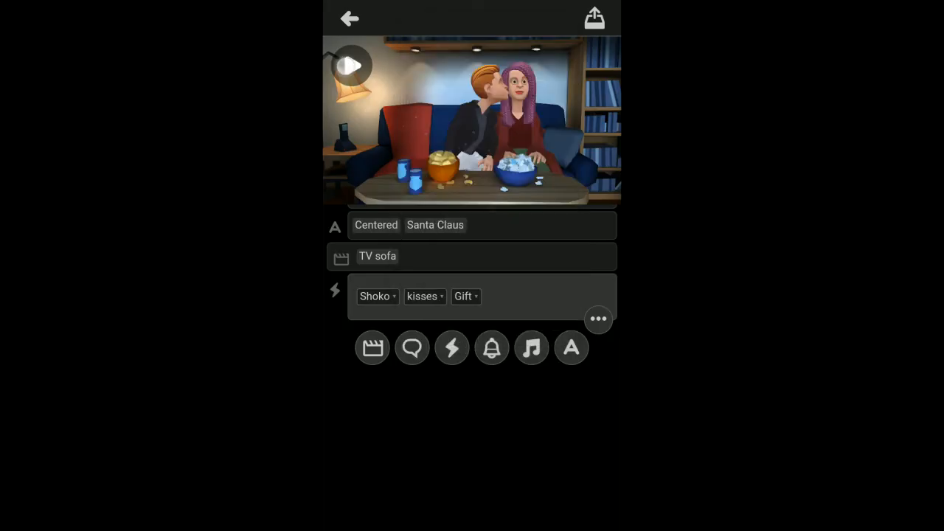
click(351, 65)
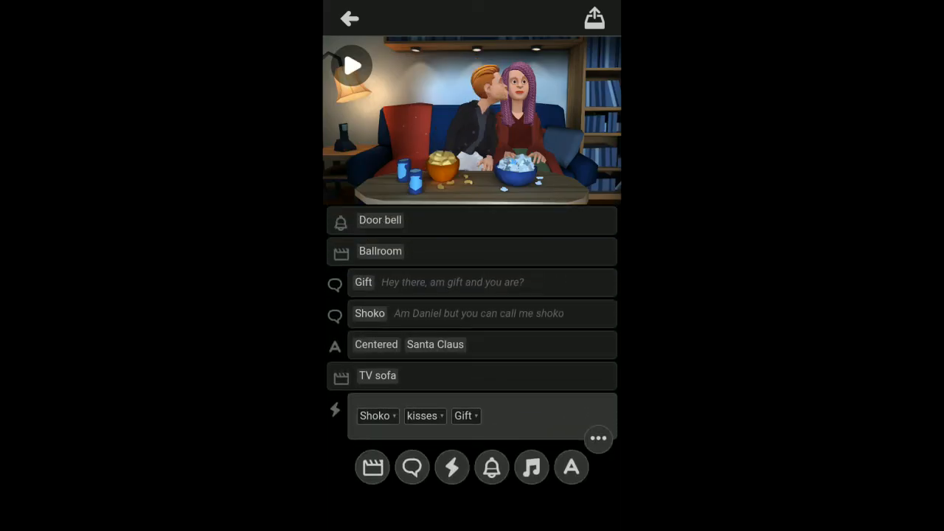
click(381, 220)
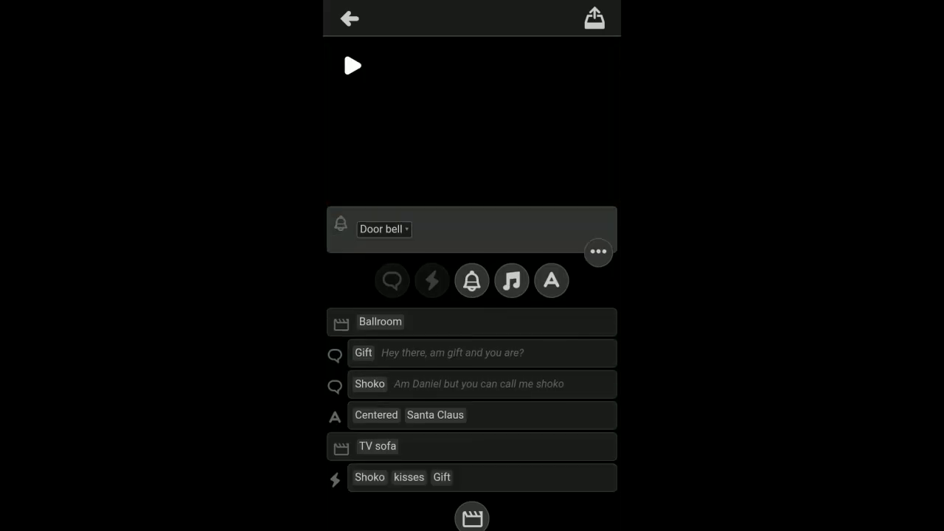
click(348, 81)
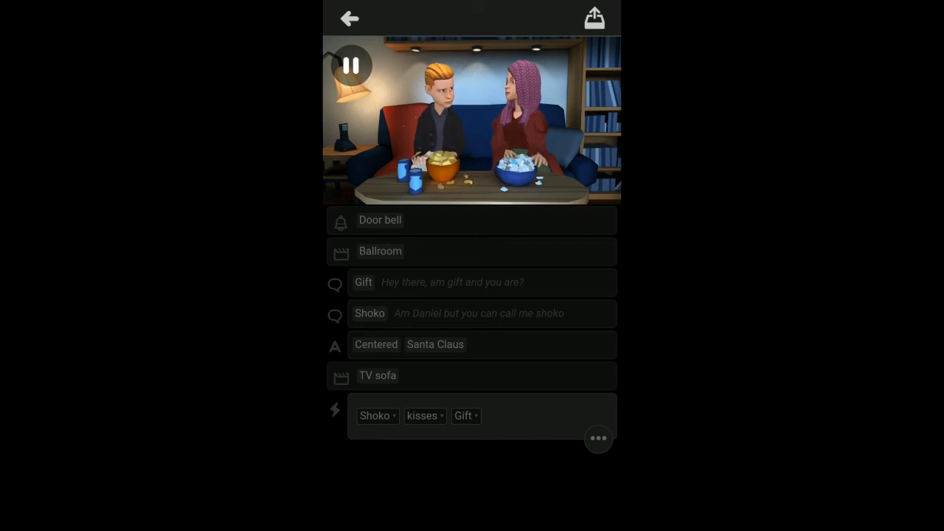
click(380, 219)
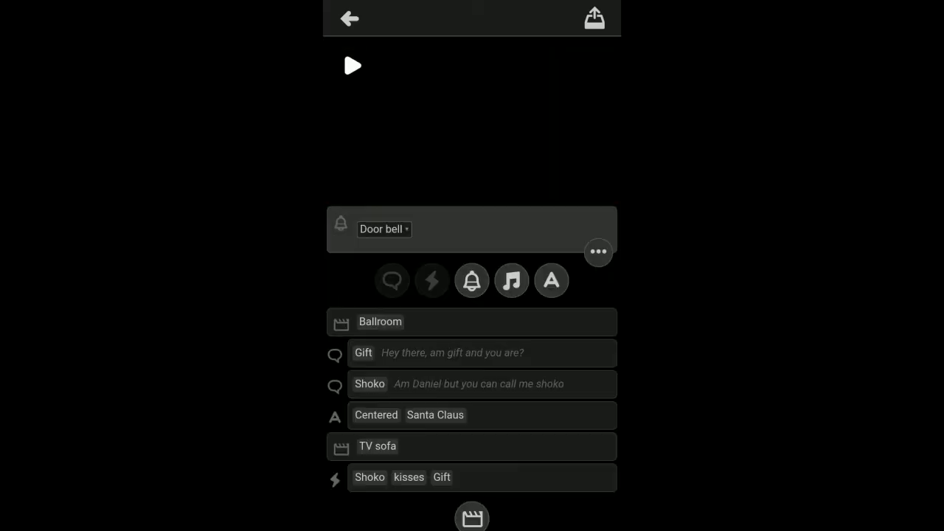
click(591, 18)
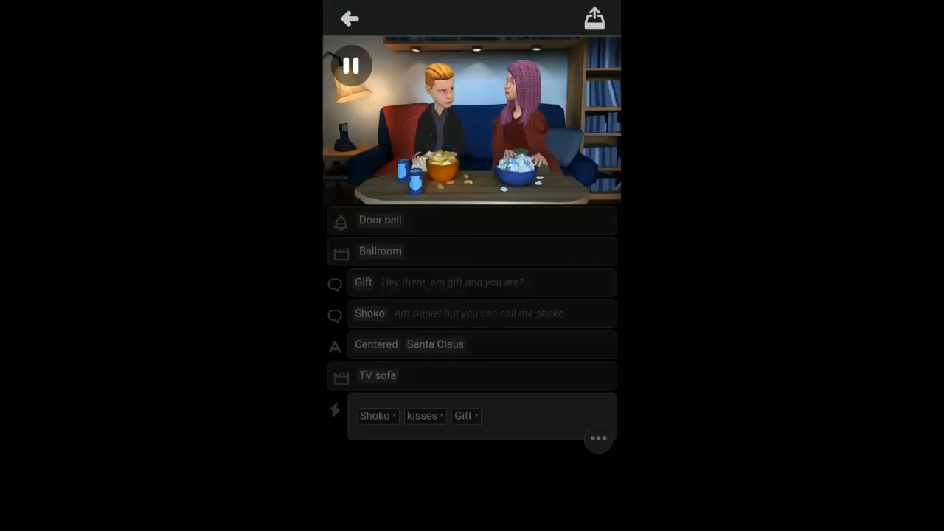
click(380, 220)
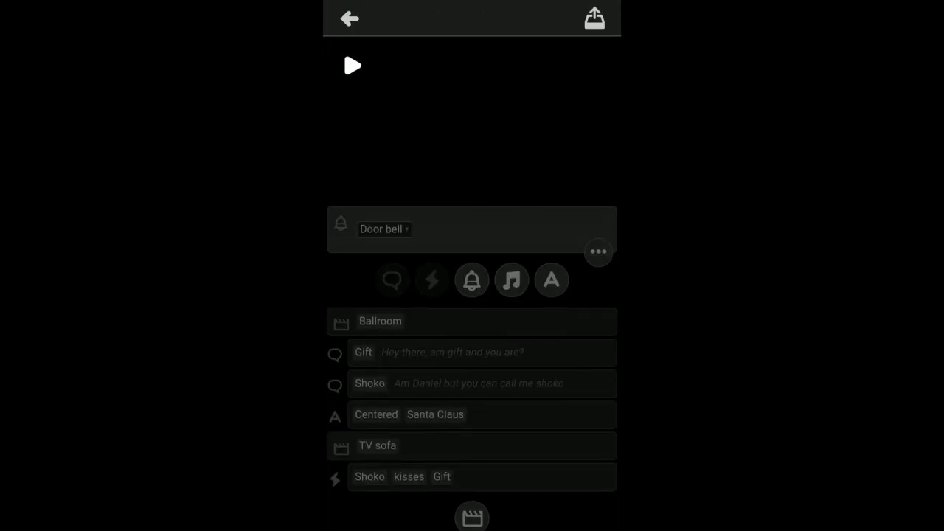